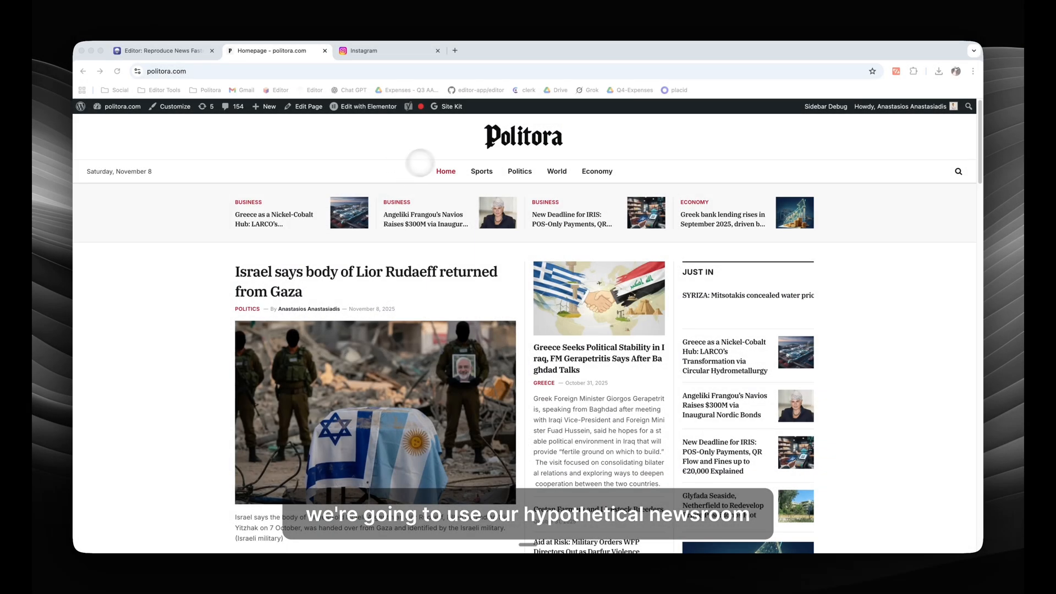
# Show the Politora Instagram profile, the politora.com homepage, then the Editor feed reader.
pyautogui.click(390, 51)
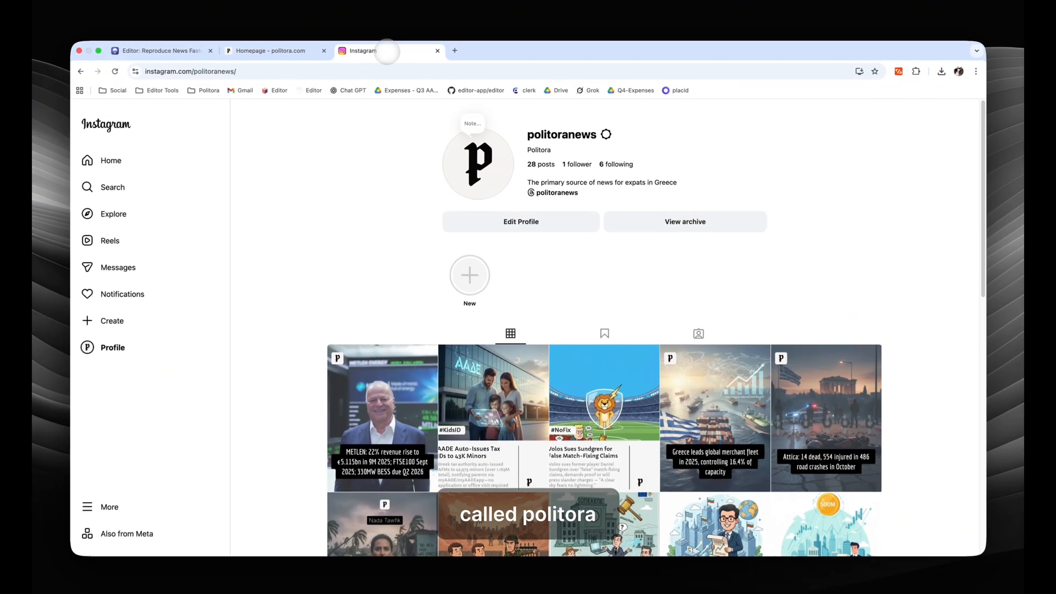
pyautogui.click(272, 51)
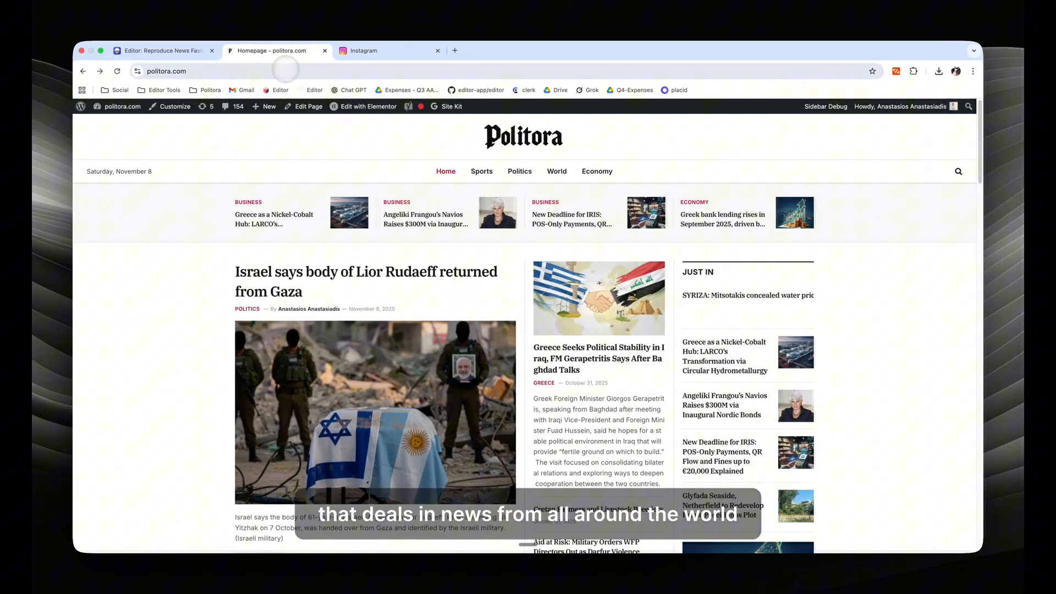
pyautogui.click(160, 51)
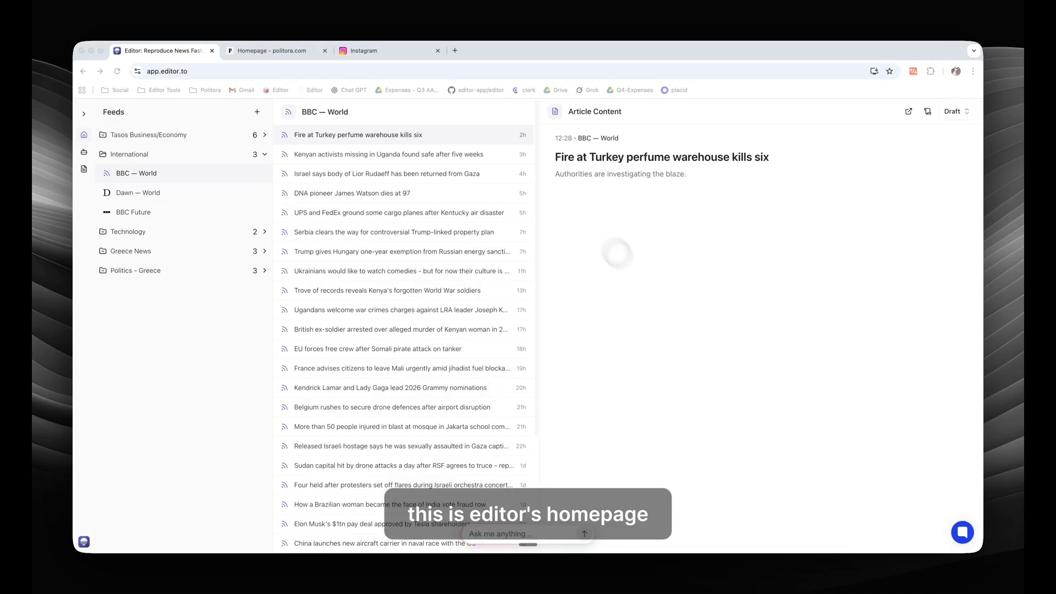
# Browse the Technology folder, Dawn — World, BBC Future and BBC — World feeds.
pyautogui.click(263, 232)
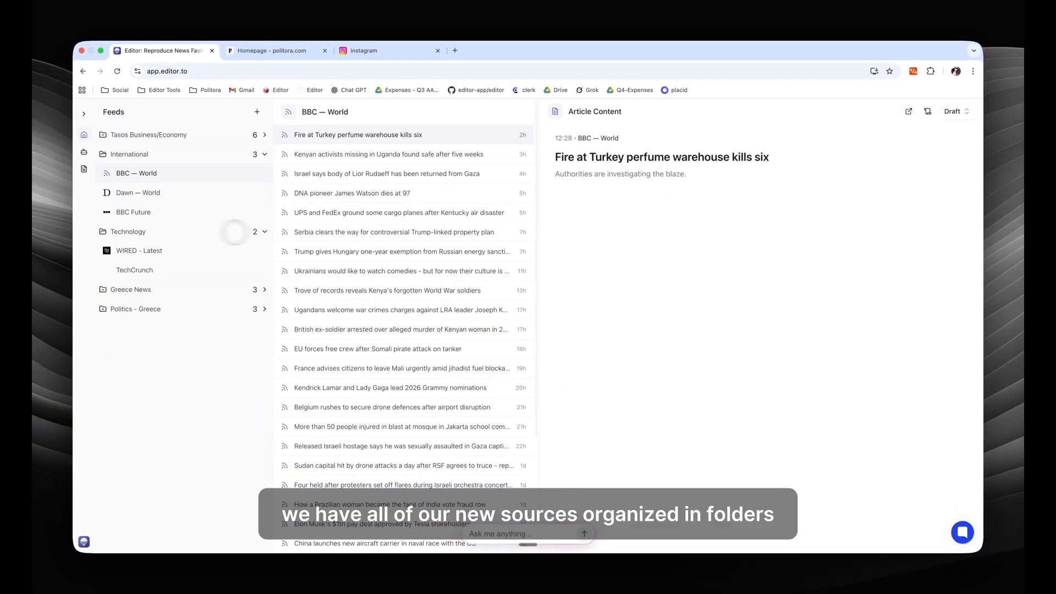
pyautogui.click(128, 232)
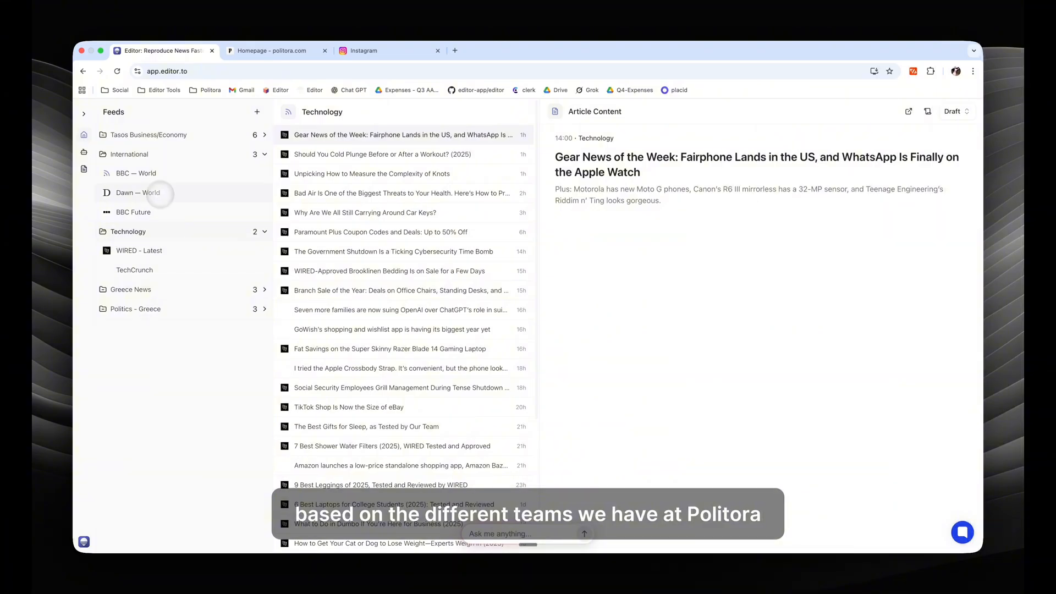
pyautogui.click(137, 192)
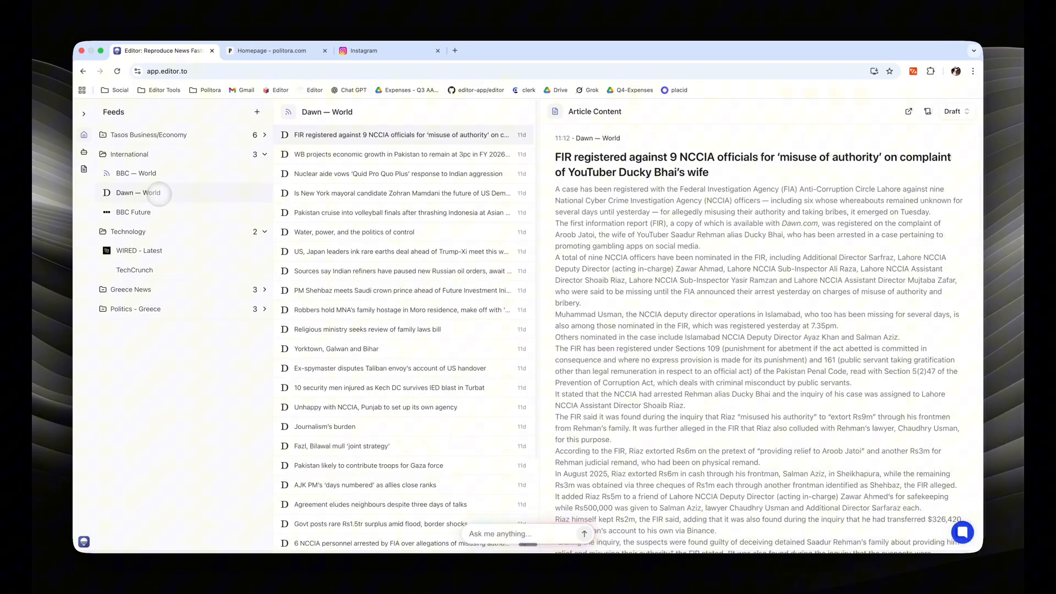
pyautogui.click(133, 212)
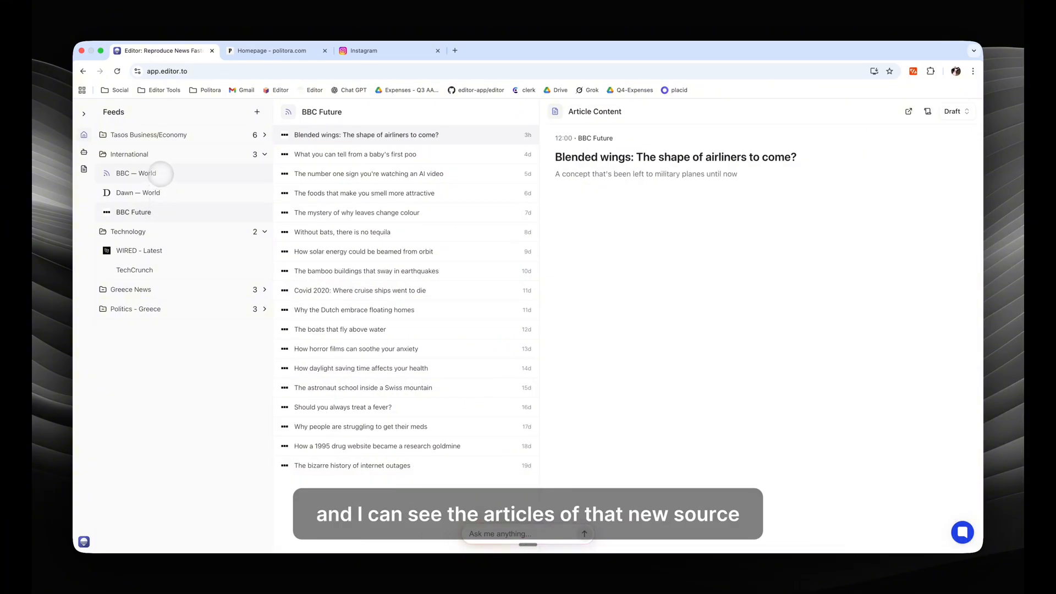
pyautogui.click(137, 173)
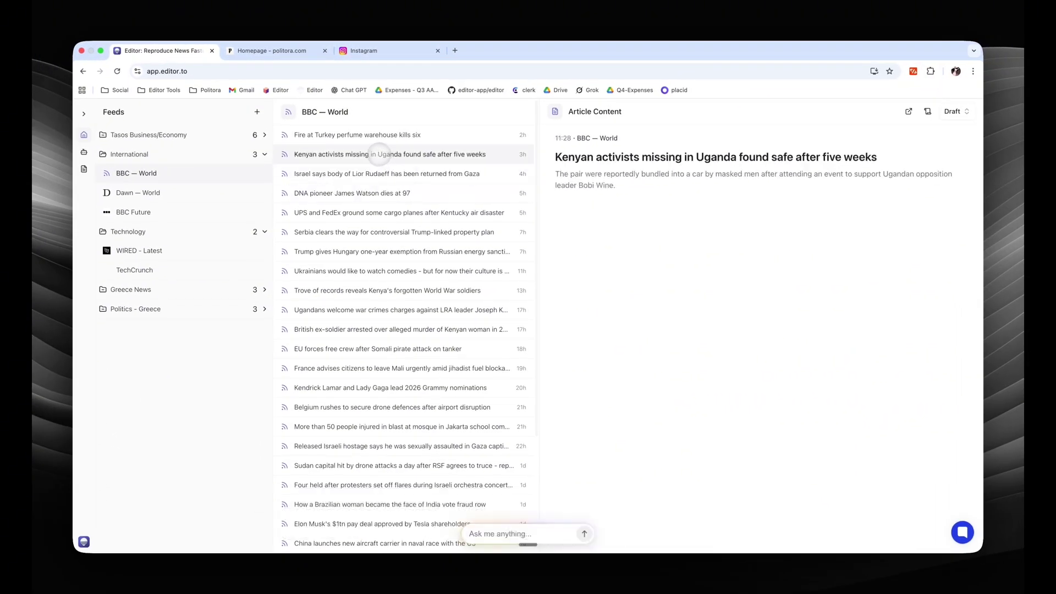
# Load the full 'Fire at Turkey perfume warehouse kills six' article in the reading pane.
pyautogui.click(356, 134)
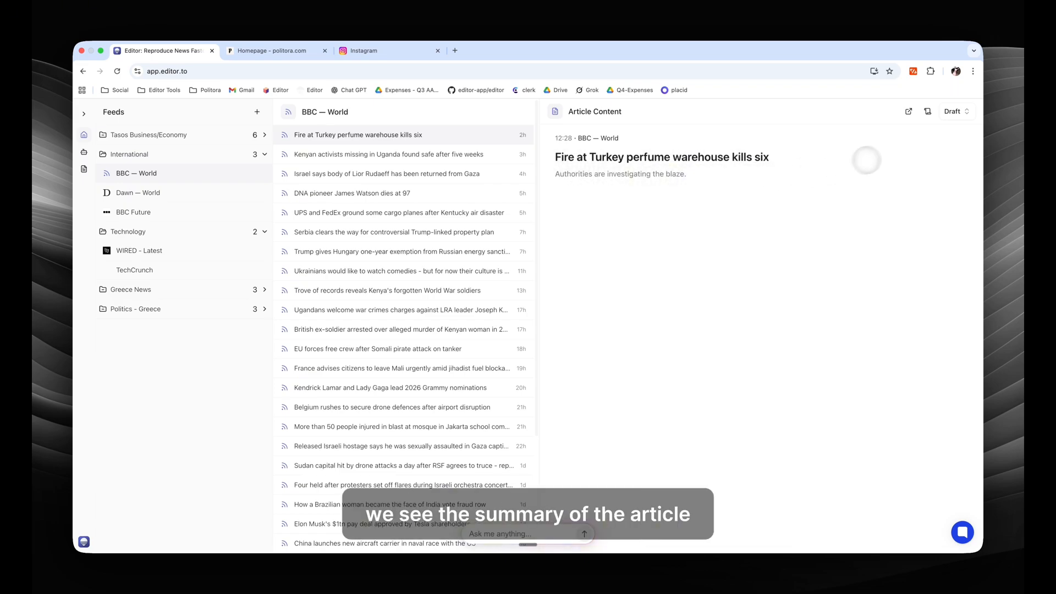
pyautogui.click(925, 111)
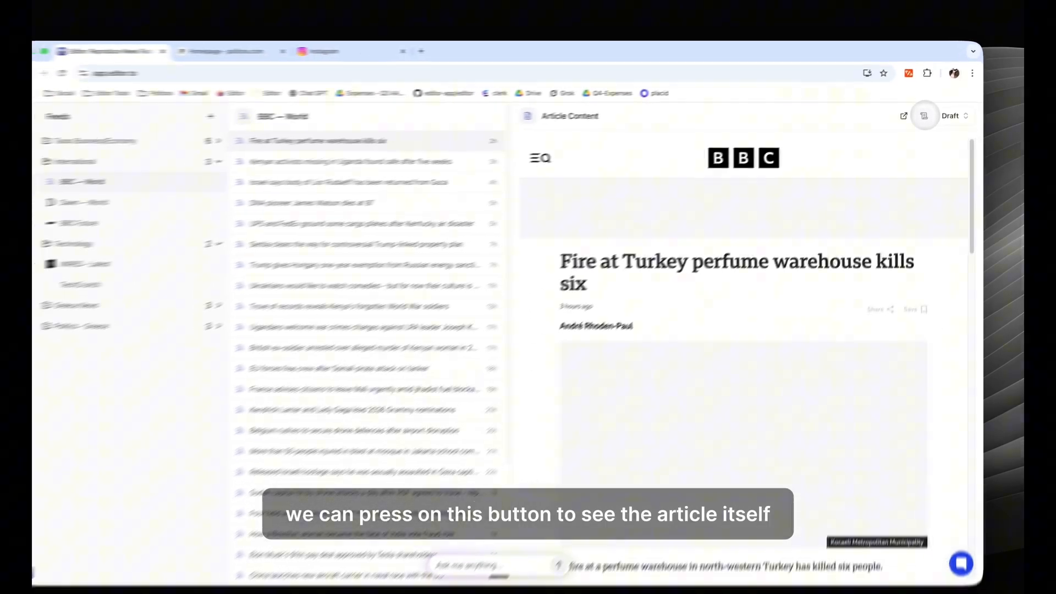
# View the warehouse fire article on BBC News in a new tab, then return to Editor.
pyautogui.click(925, 115)
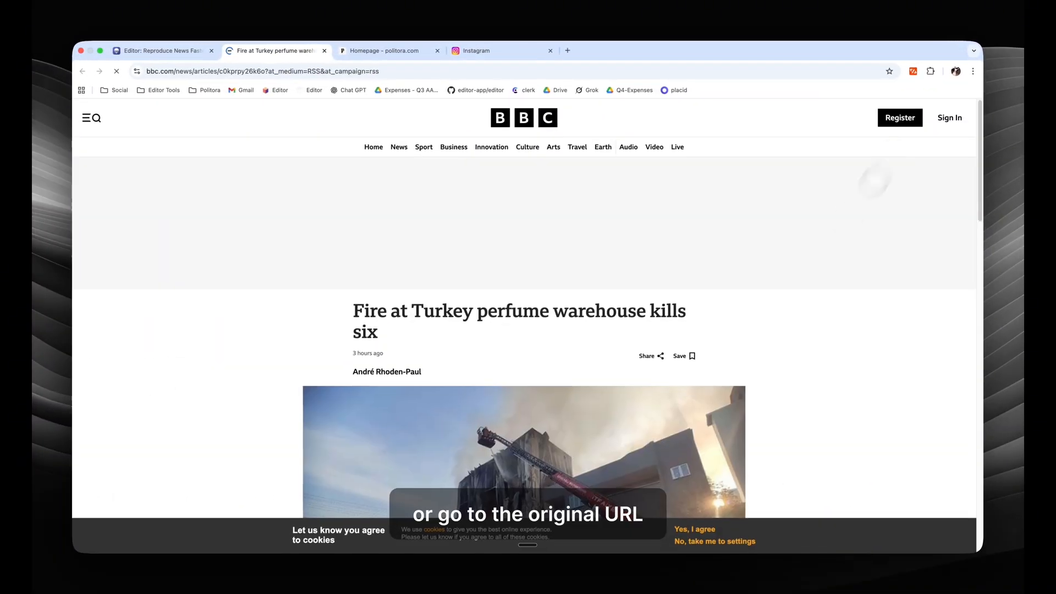
pyautogui.click(162, 51)
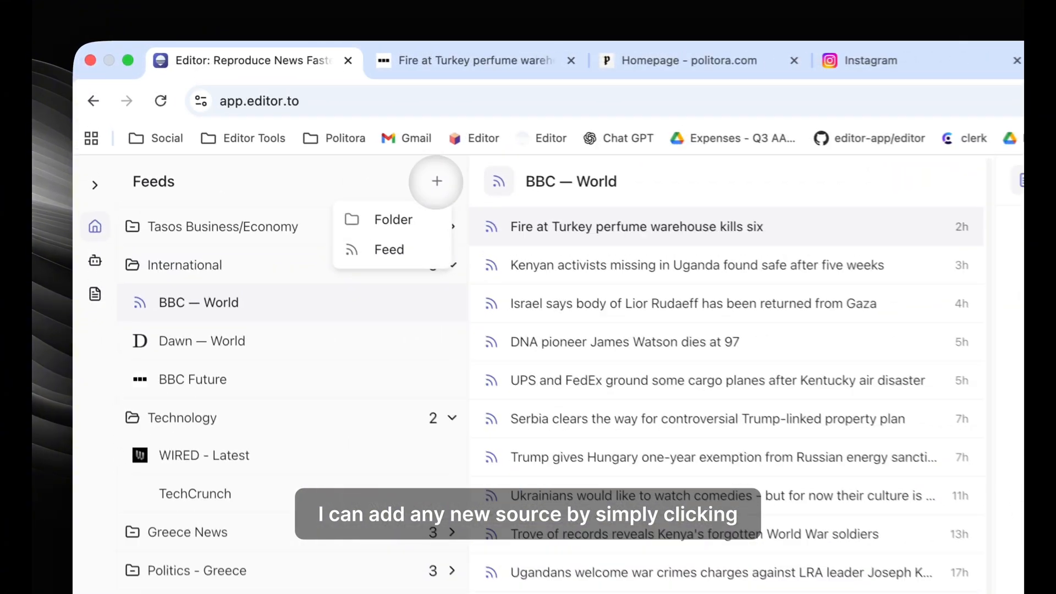
# Add a feed source, search theguardian.com and follow 'US news | The Guardian'.
pyautogui.click(389, 249)
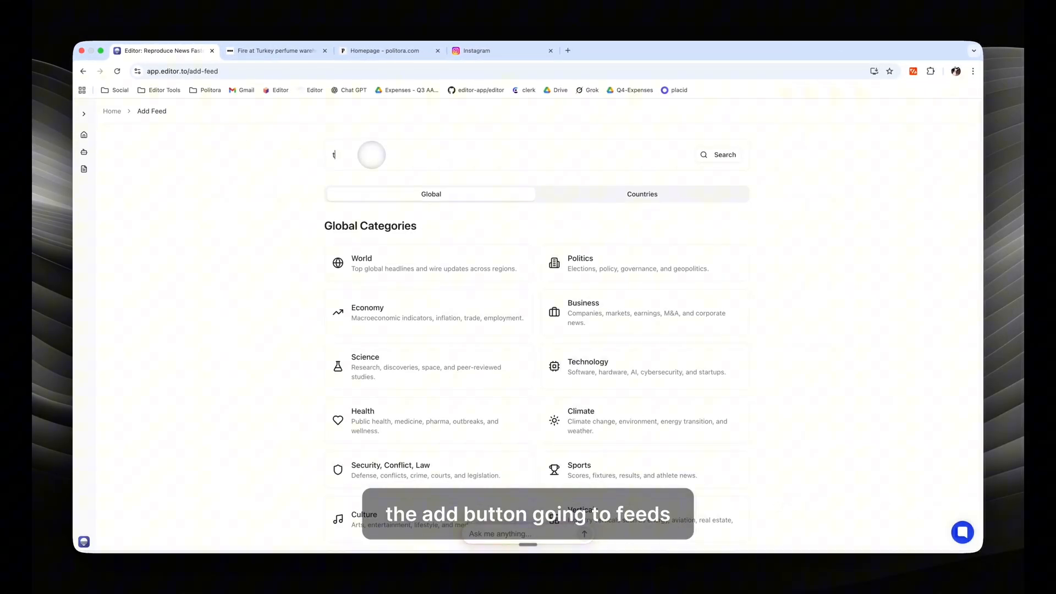
pyautogui.write('theguar')
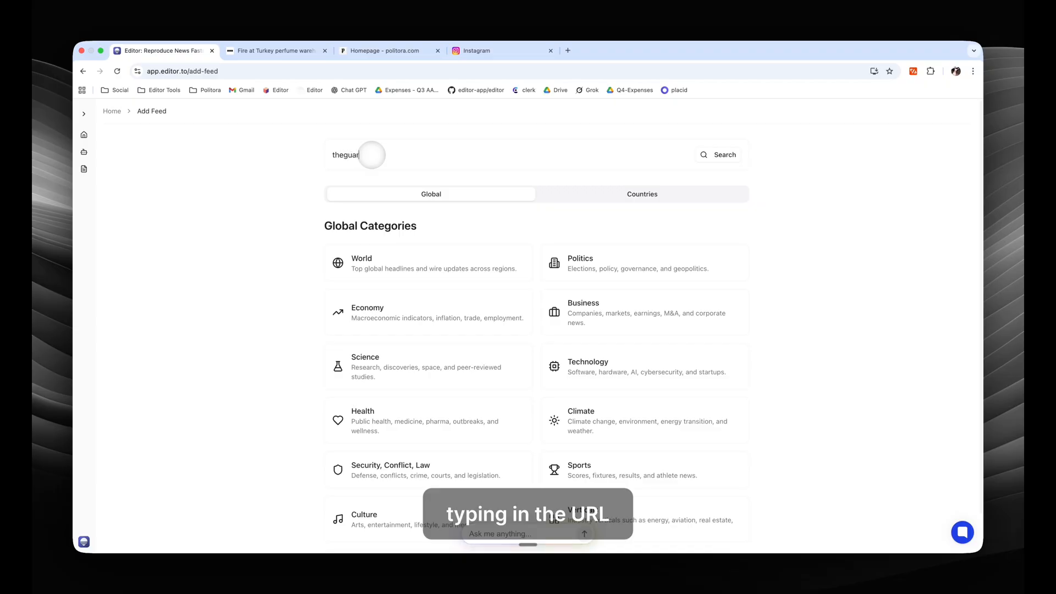
pyautogui.write('dian.com')
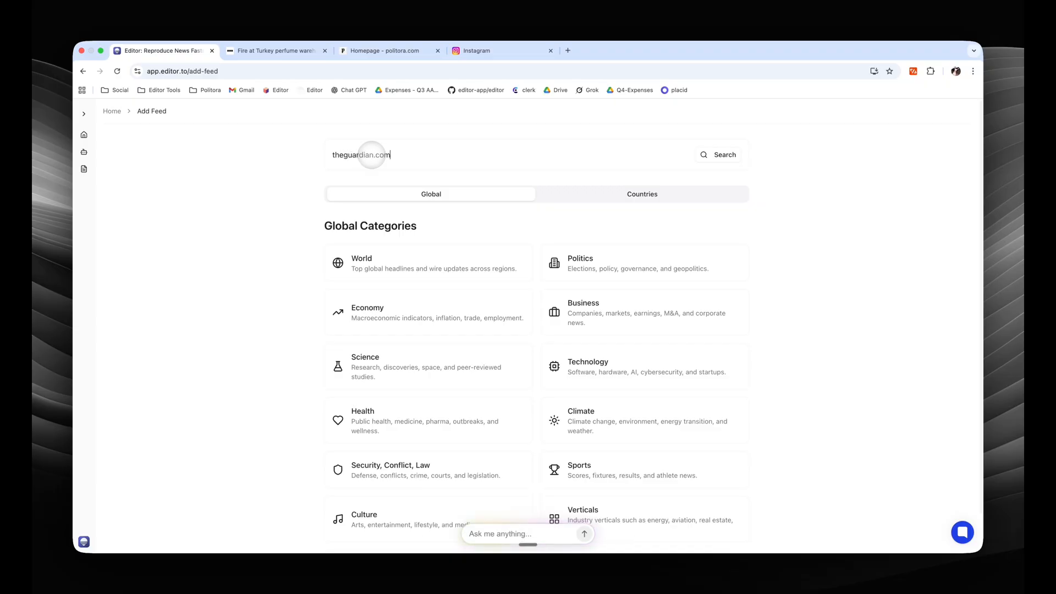
pyautogui.click(718, 154)
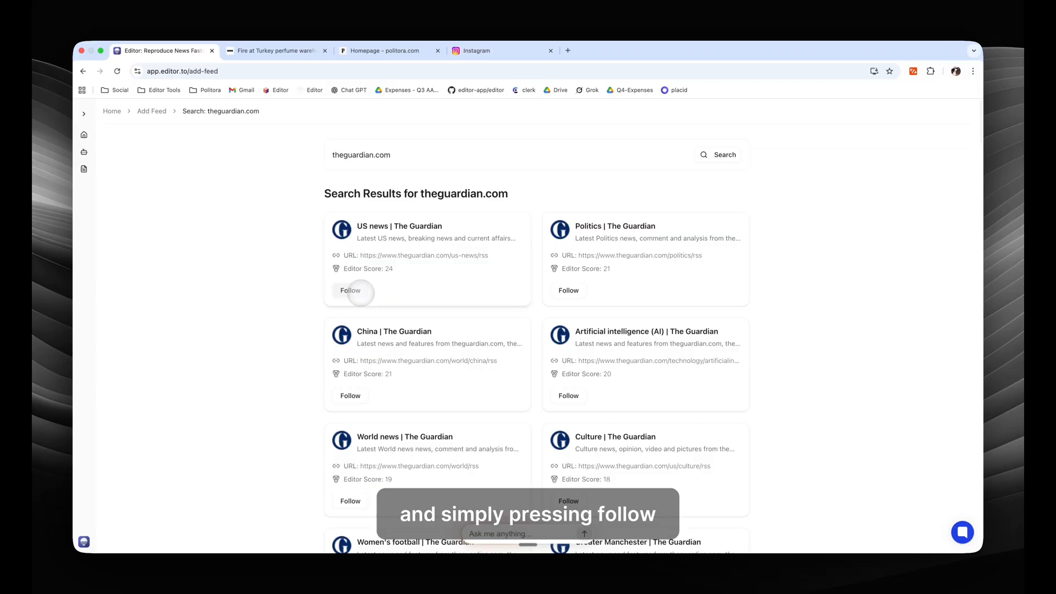
pyautogui.click(350, 290)
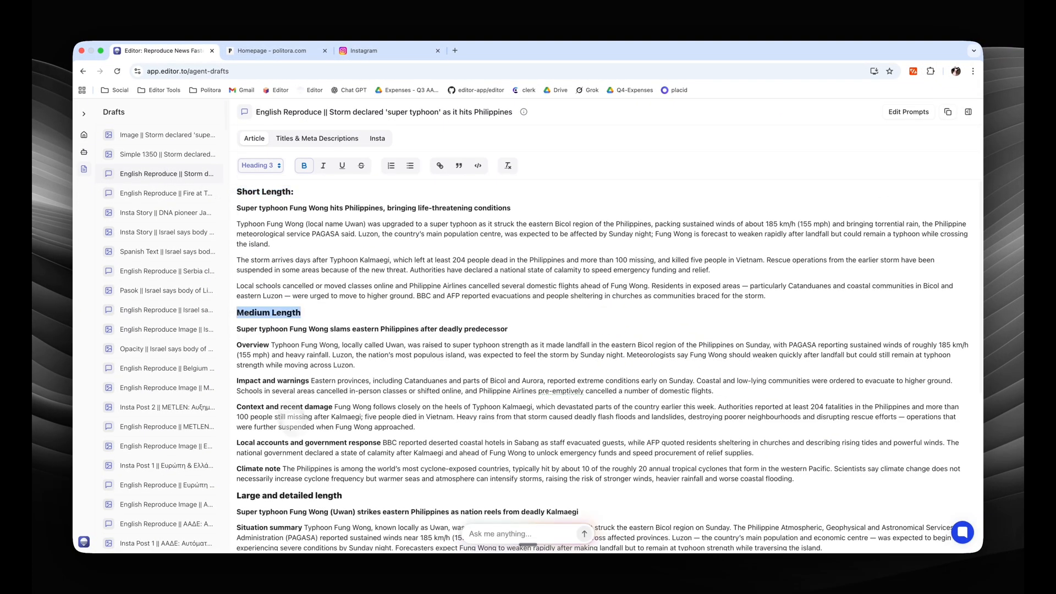
# Review the typhoon draft's article versions, Insta captions and titles, picking the first meta description.
pyautogui.click(317, 138)
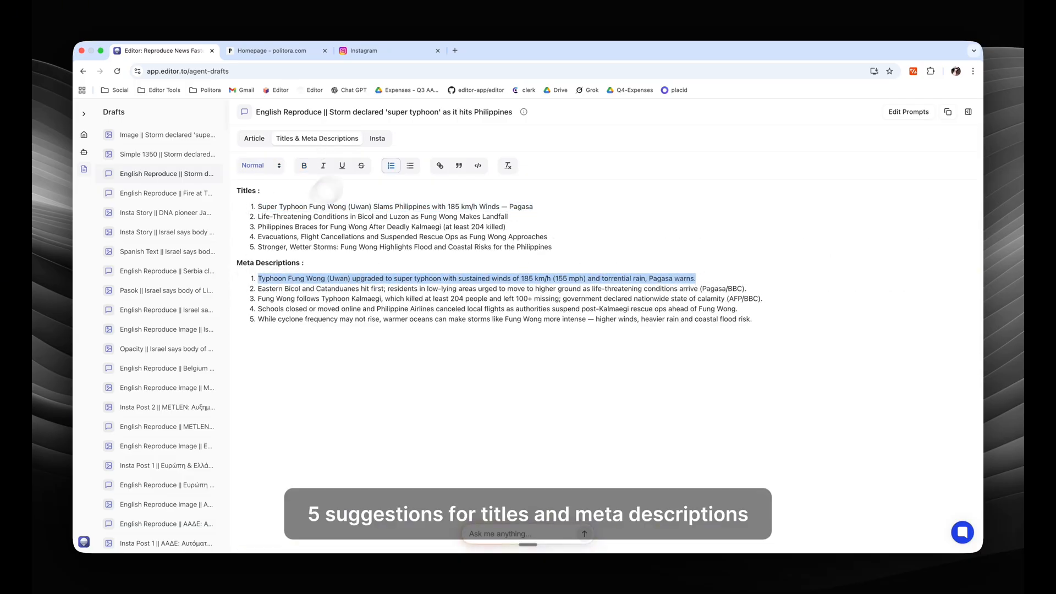
pyautogui.click(377, 139)
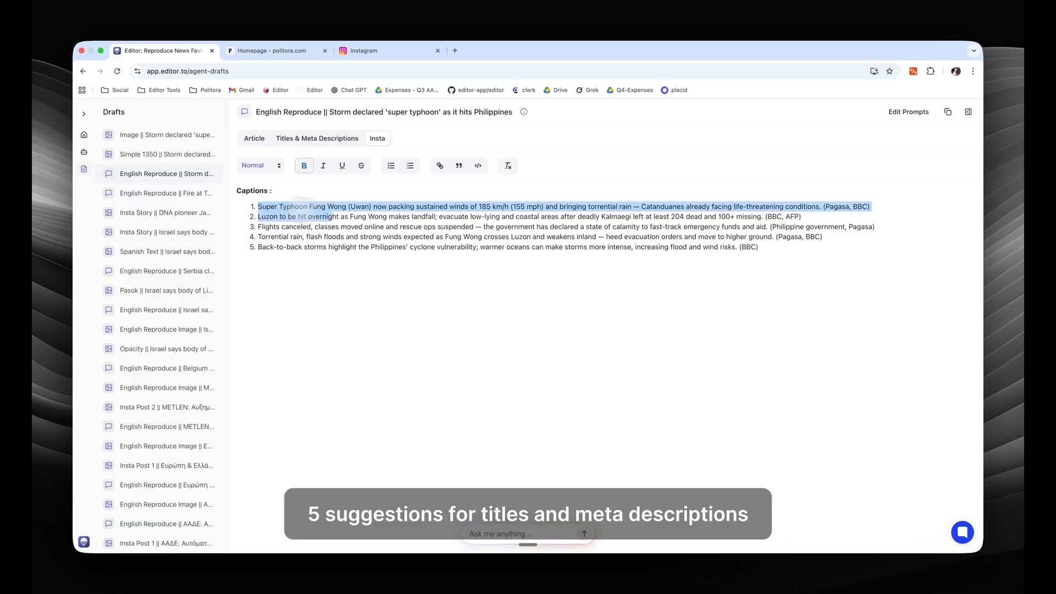
pyautogui.click(254, 139)
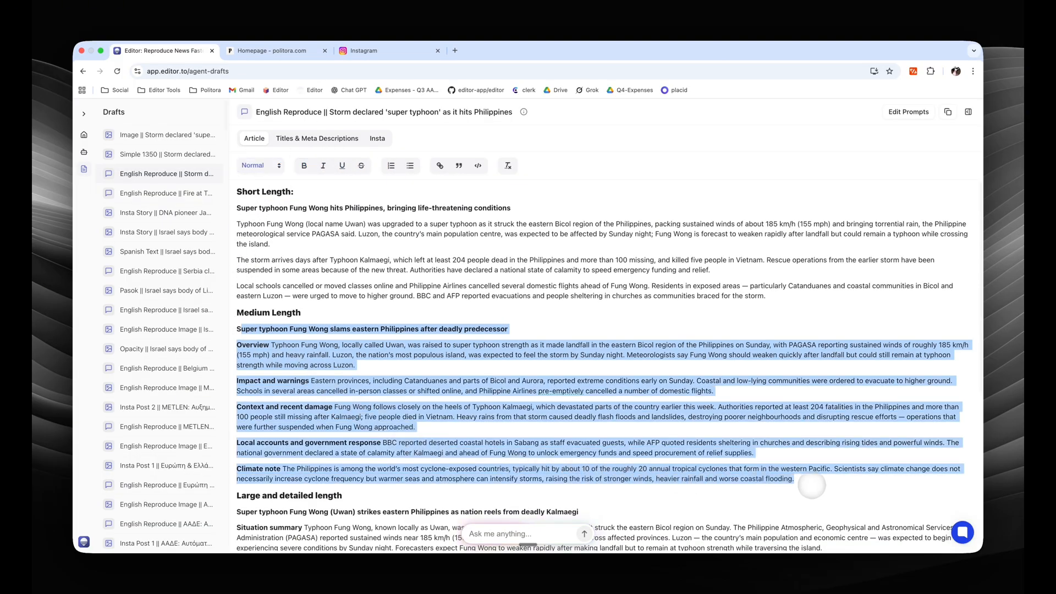
pyautogui.click(276, 50)
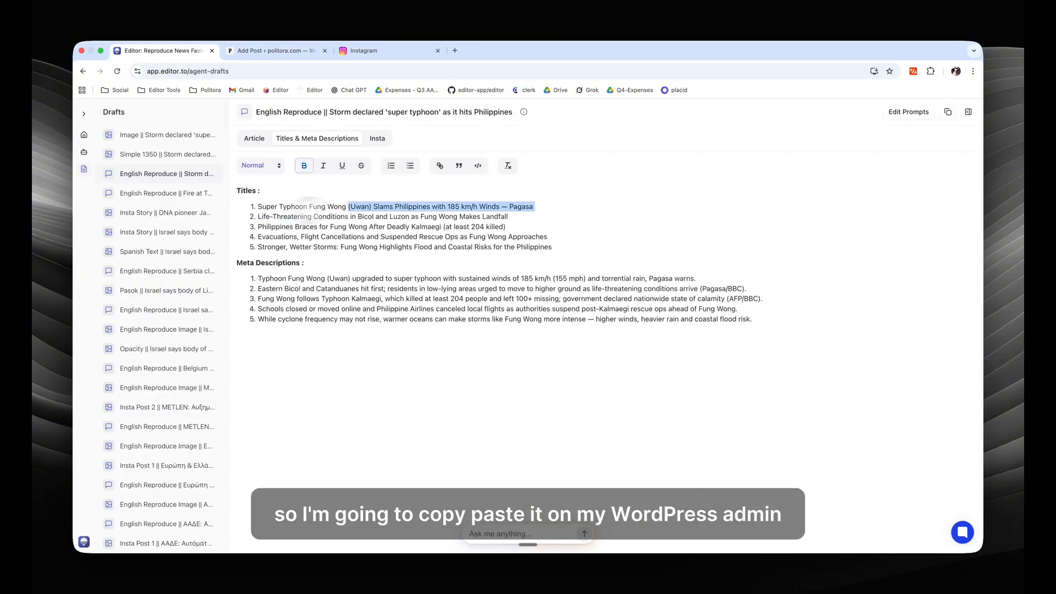
pyautogui.click(276, 51)
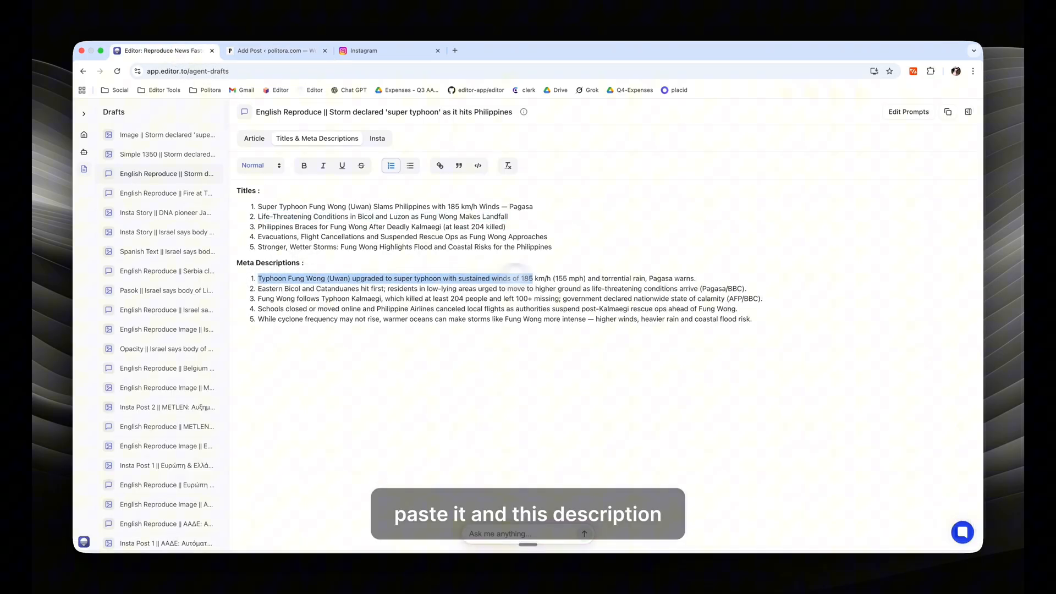
# Upload the storm image to WordPress and make it the typhoon article's featured image.
pyautogui.click(277, 50)
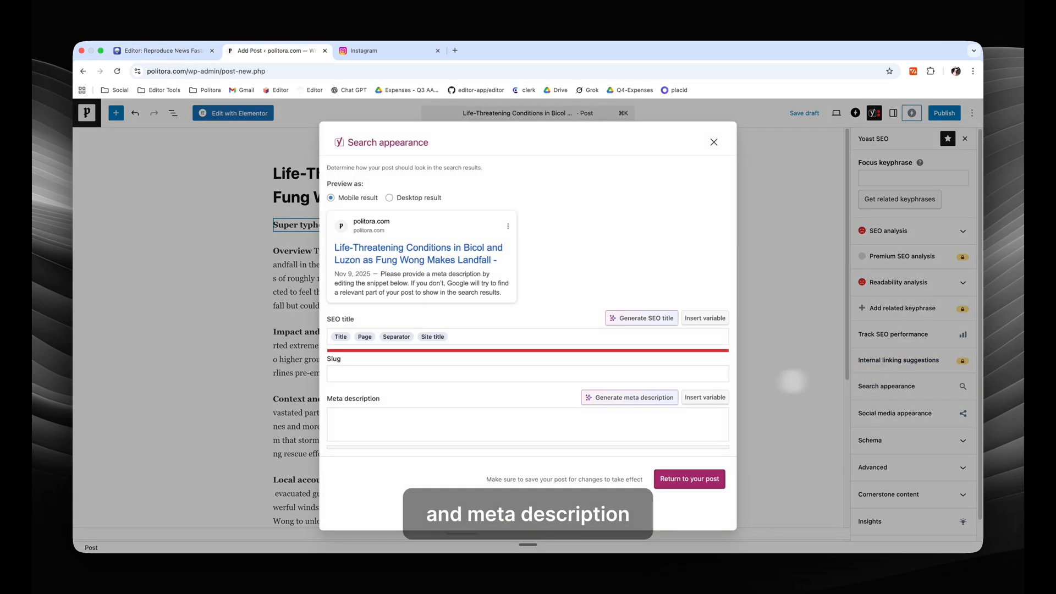
pyautogui.click(713, 141)
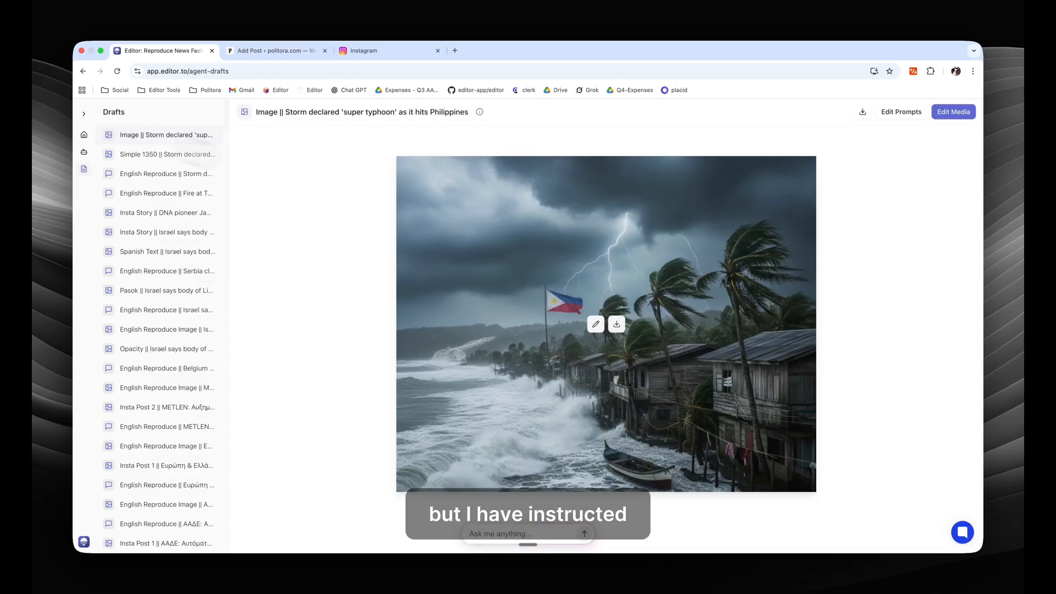
pyautogui.click(276, 50)
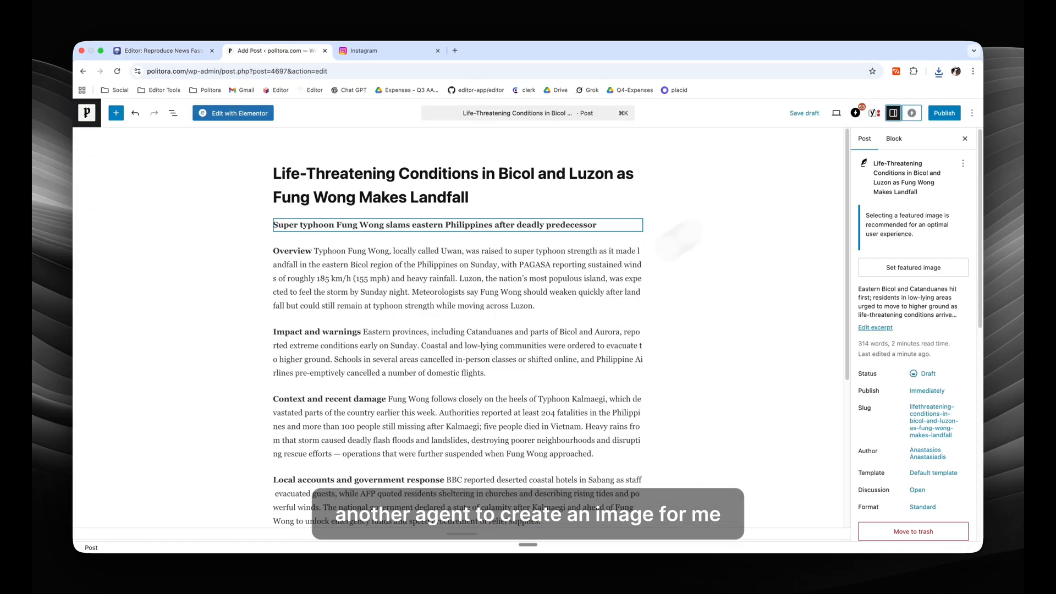
pyautogui.click(912, 266)
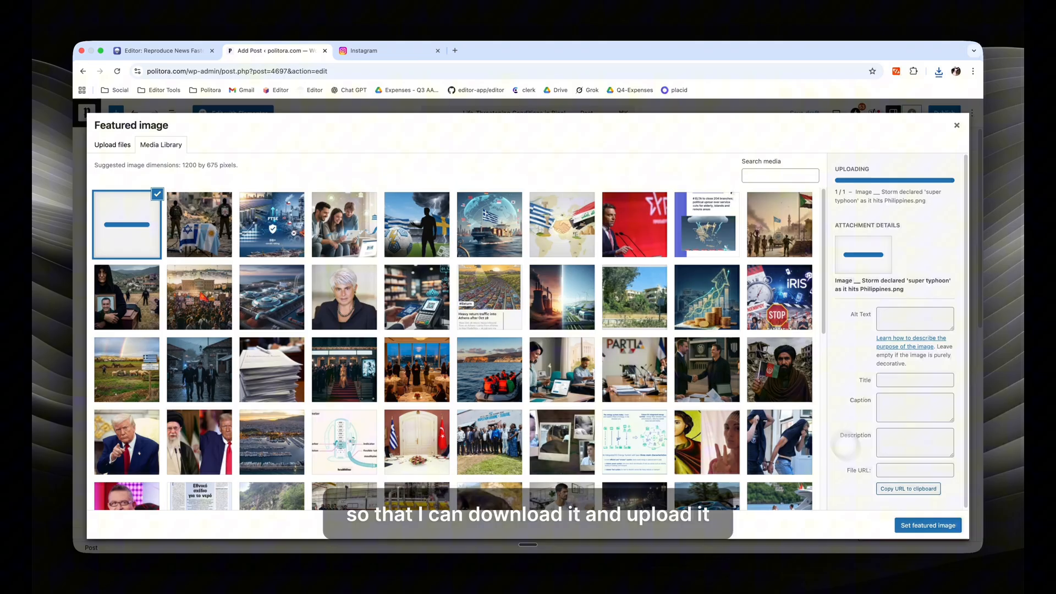
pyautogui.click(956, 125)
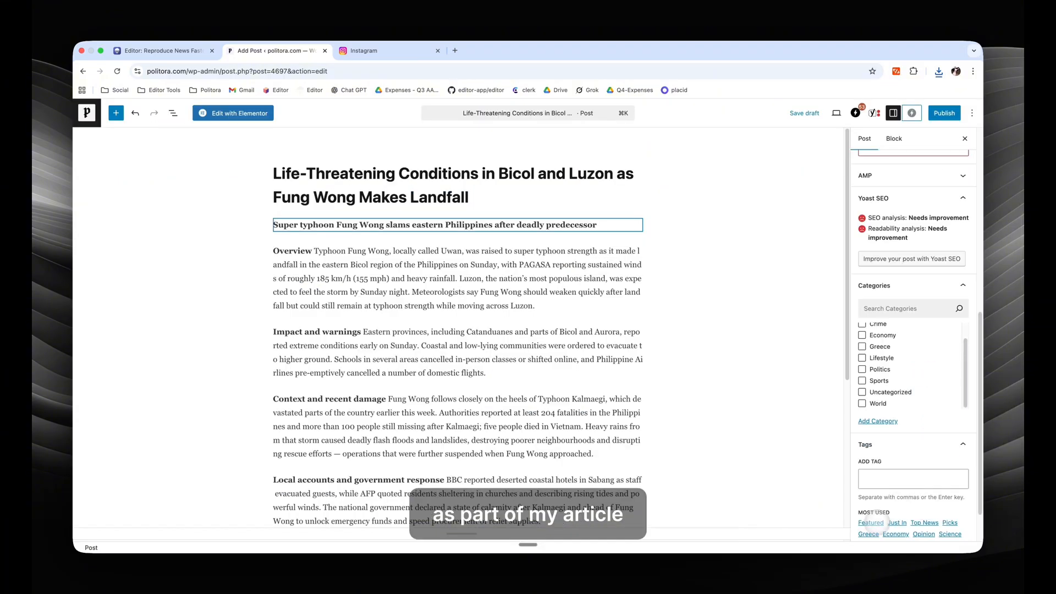
# Tag the post Featured, file it under Politics, publish it and view the live post.
pyautogui.click(869, 523)
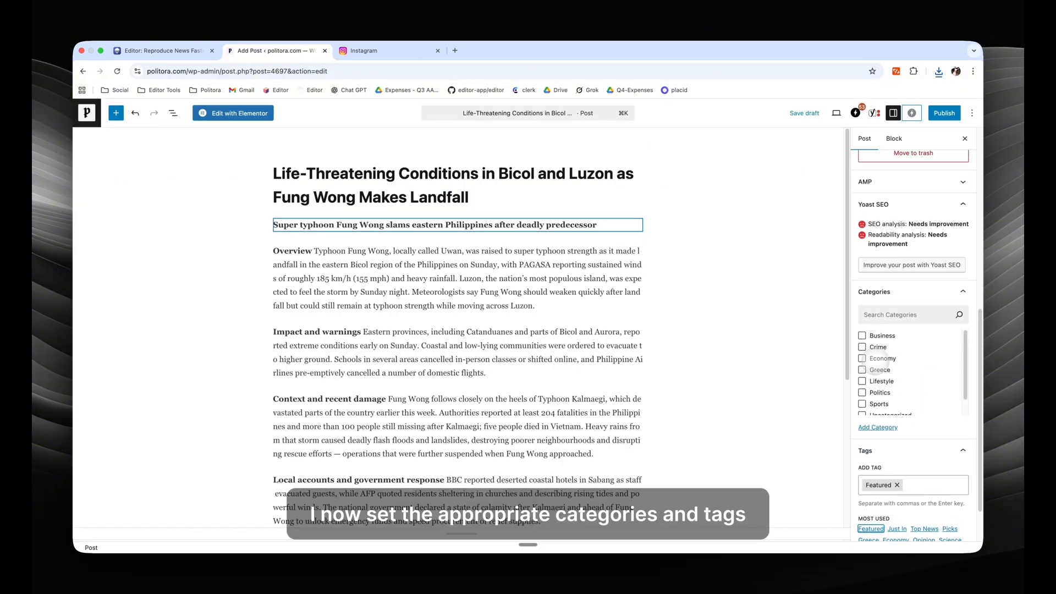
pyautogui.click(863, 375)
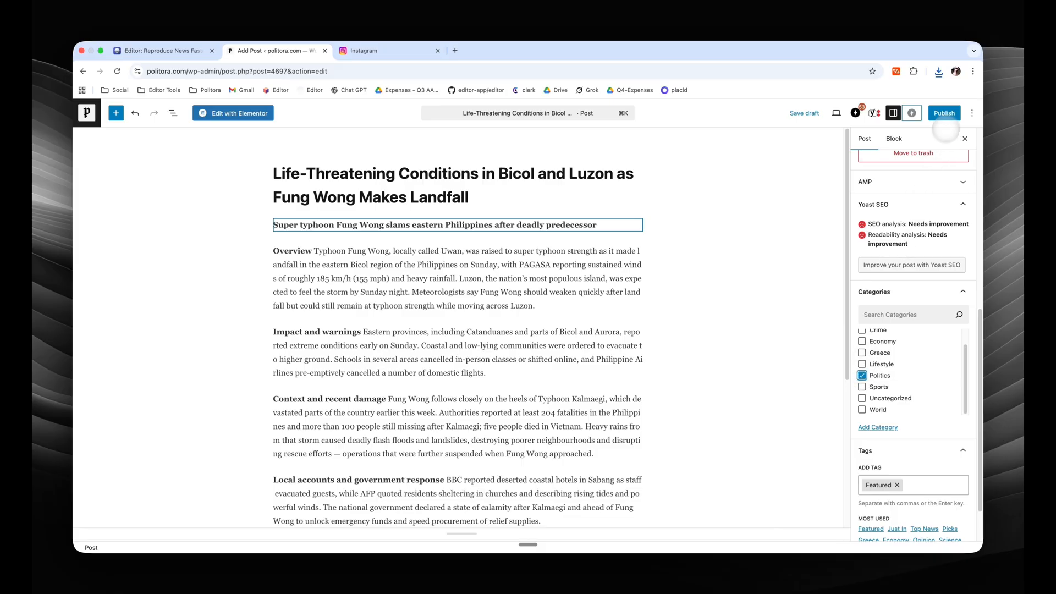
pyautogui.click(944, 112)
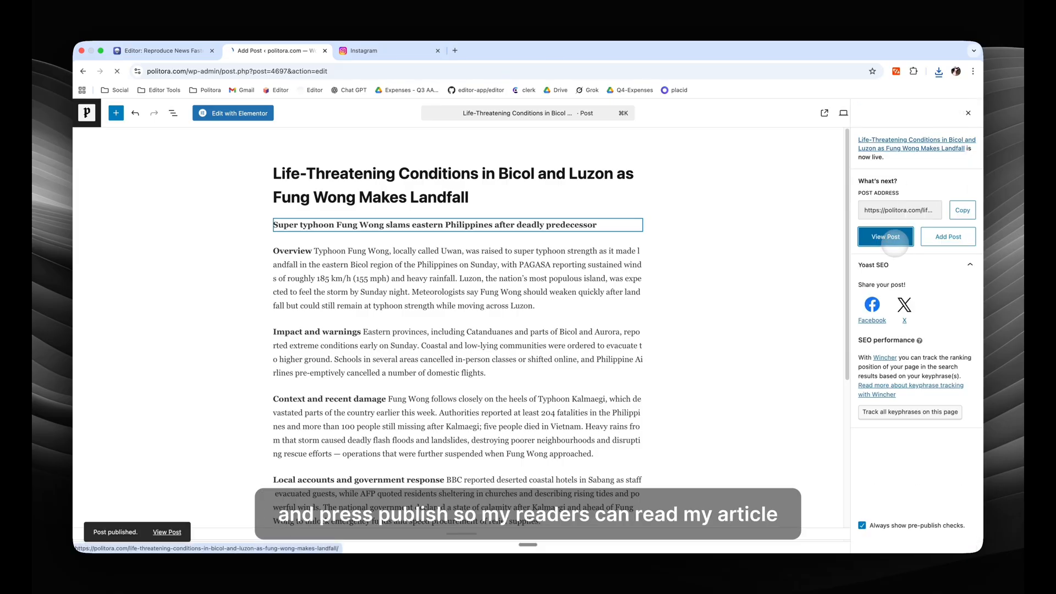
pyautogui.click(885, 236)
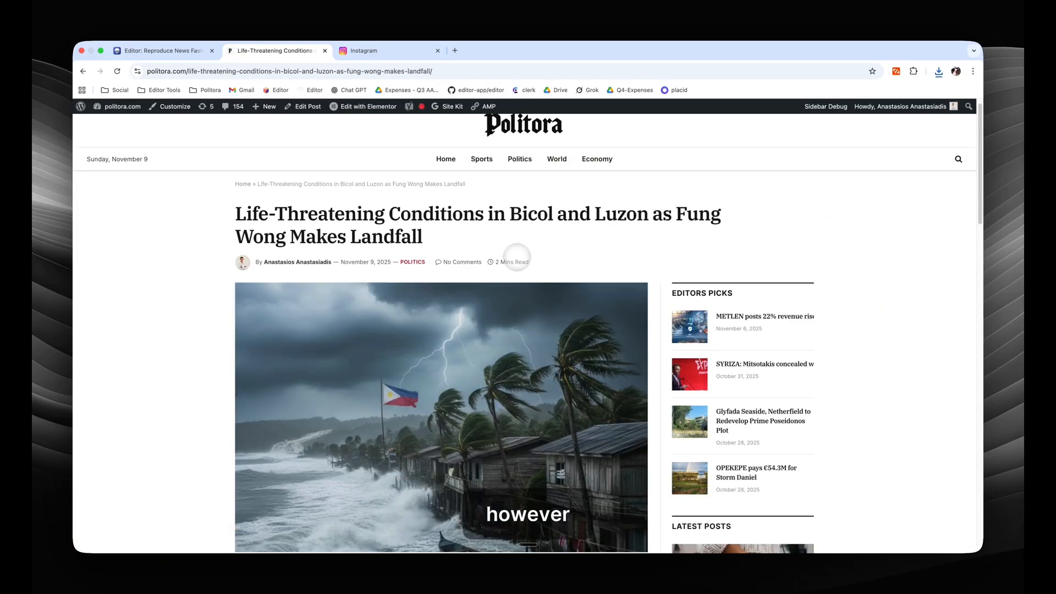
# Download the Simple 1350 Fung Wong story image from the Editor draft.
pyautogui.click(389, 50)
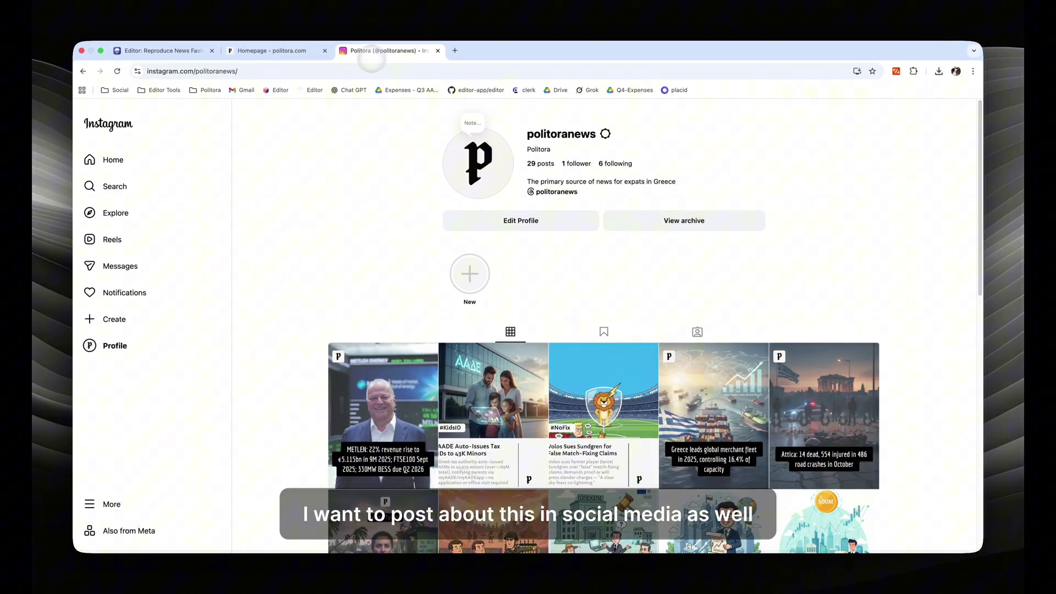
pyautogui.click(160, 51)
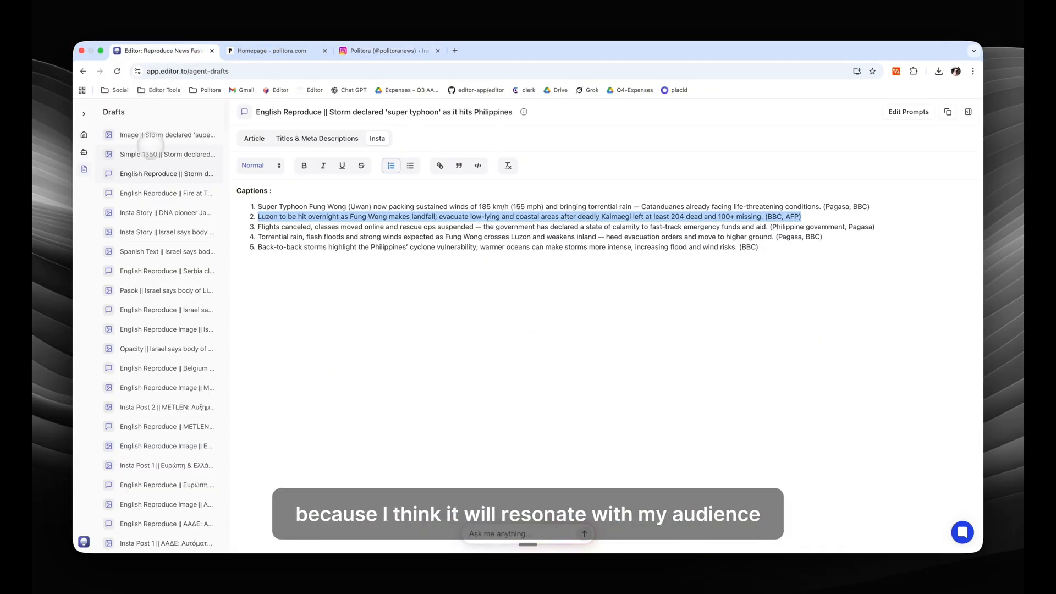
pyautogui.click(167, 154)
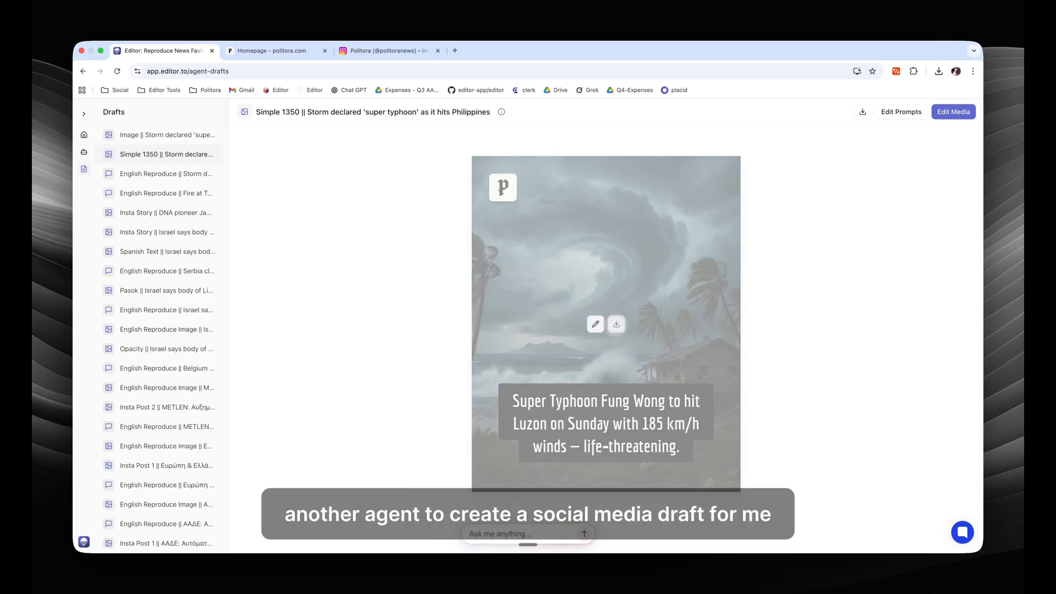
pyautogui.click(388, 51)
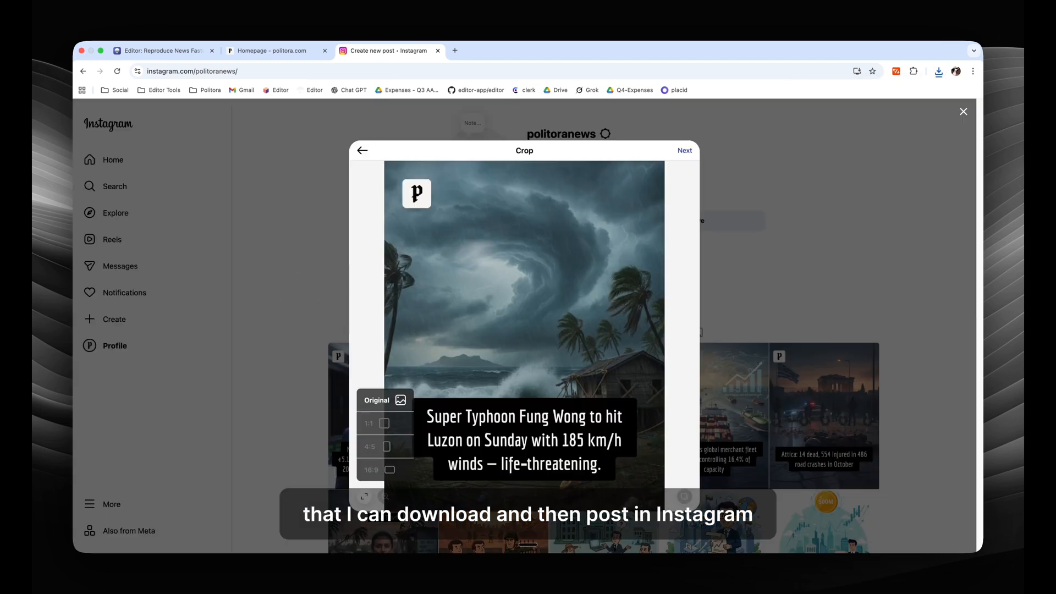
# Advance the new Instagram post through Crop and Edit to the caption step.
pyautogui.click(684, 151)
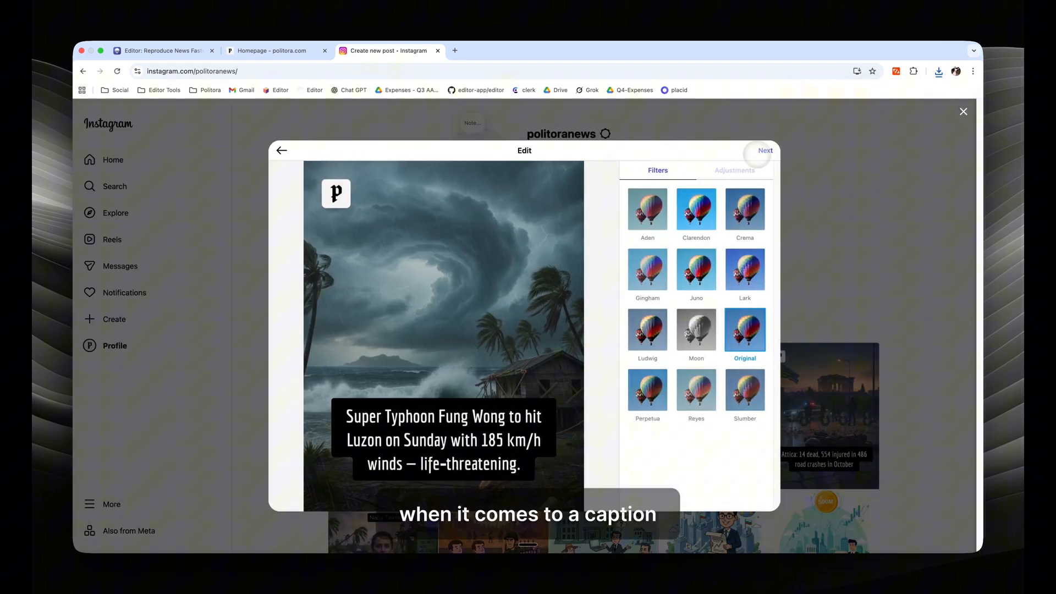
pyautogui.click(766, 151)
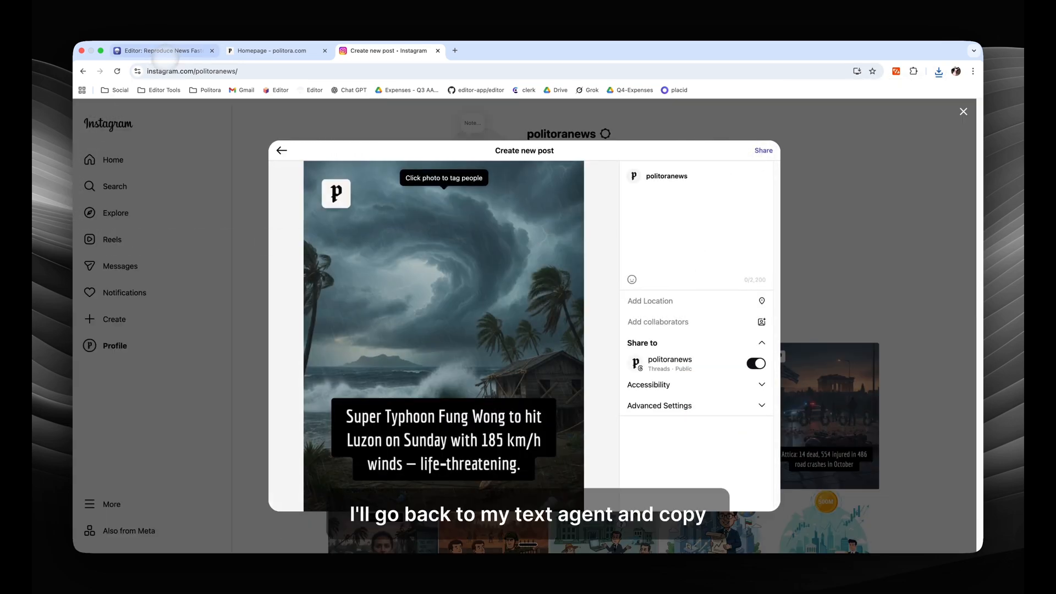
pyautogui.click(162, 51)
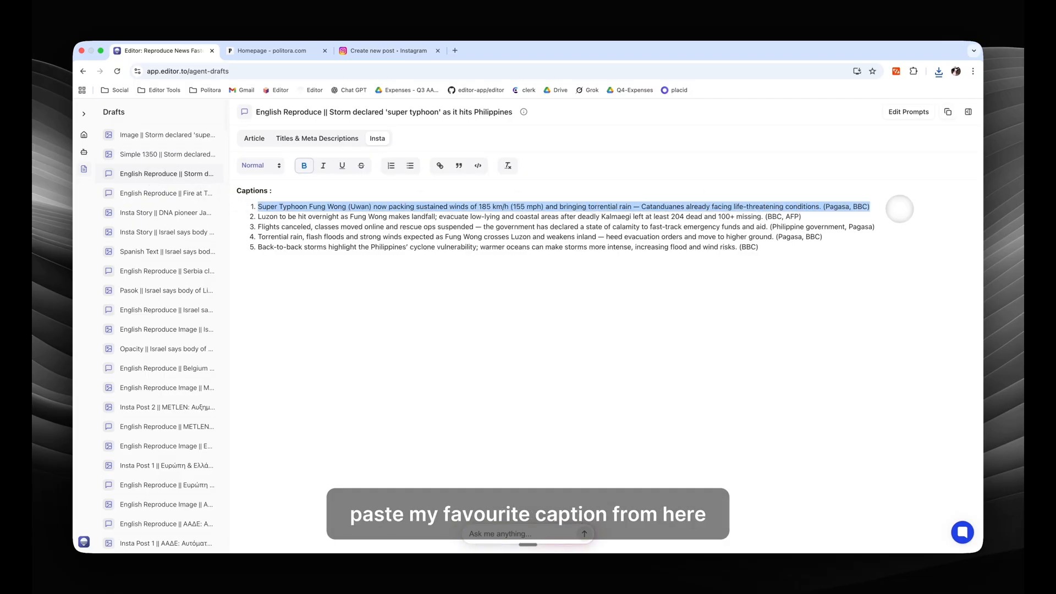
pyautogui.click(388, 51)
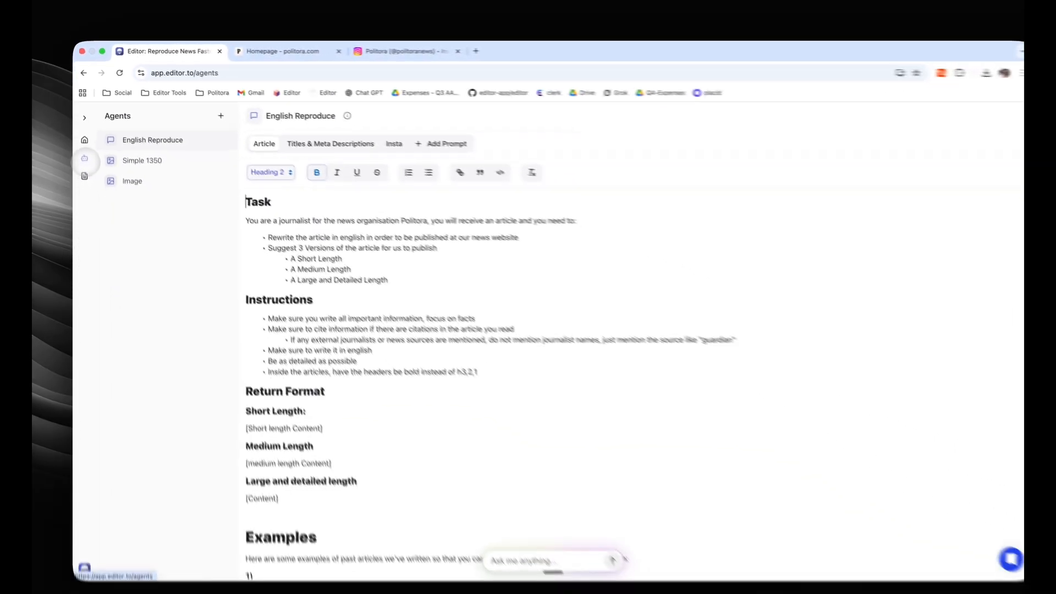
# View the Image agent prompt, then the English Reproduce prompt, adding 'Be colorful' and scrolling to Examples.
pyautogui.click(132, 181)
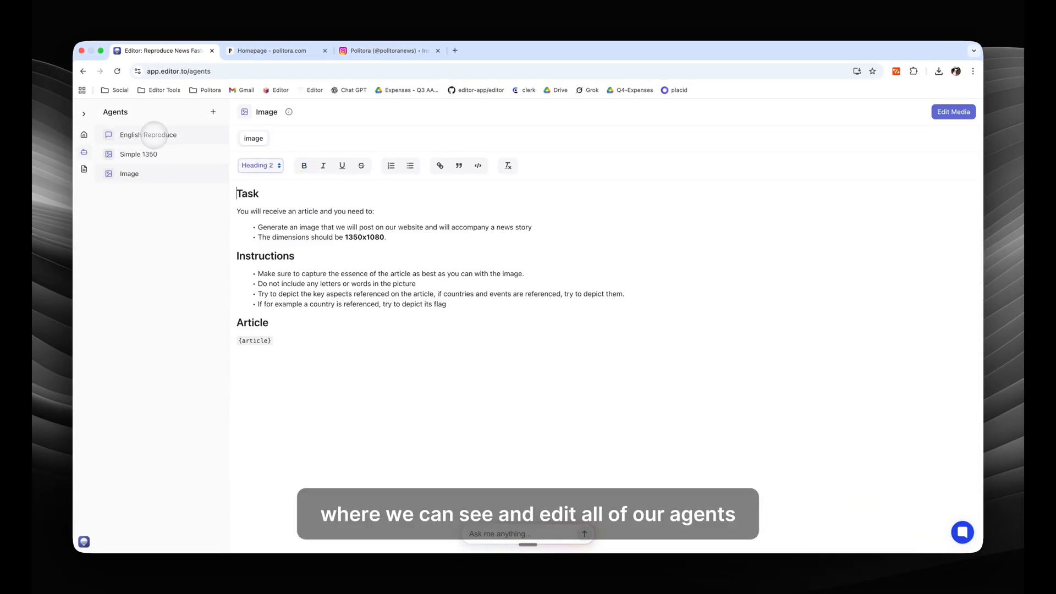
pyautogui.click(148, 134)
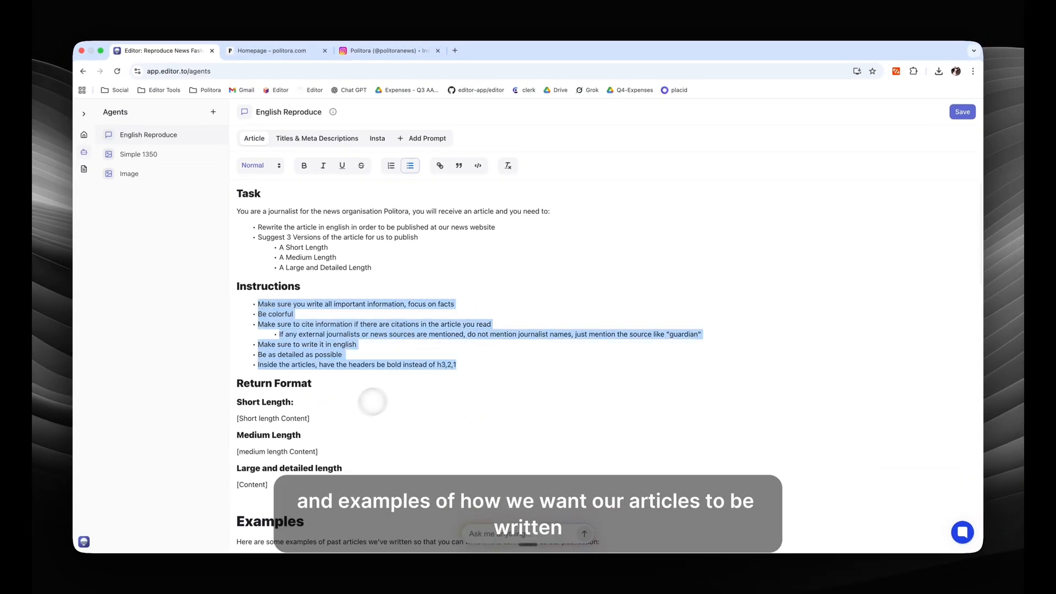
pyautogui.scroll(-3)
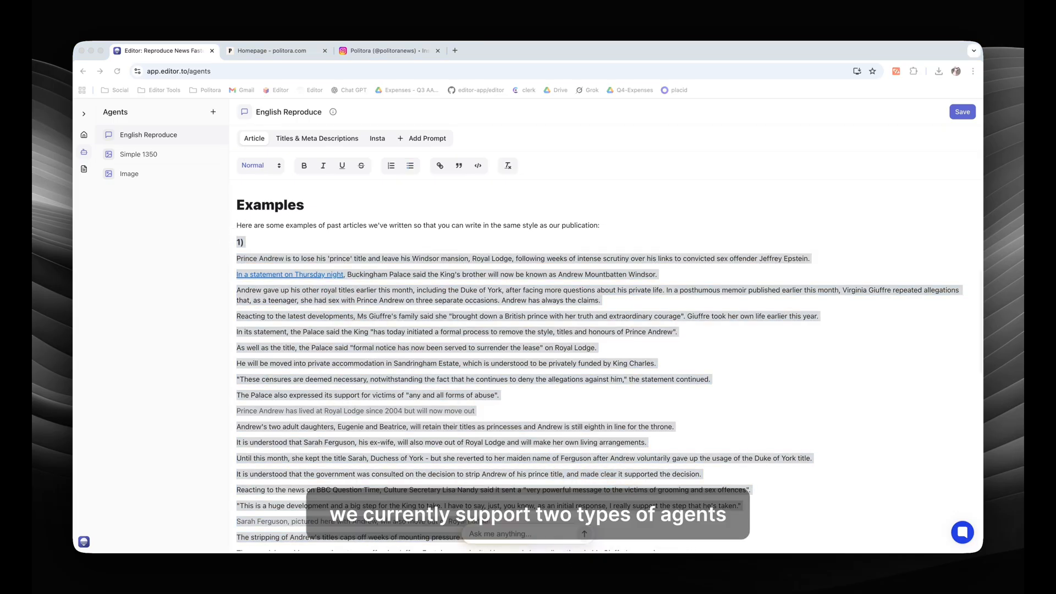
# Create a new Text Agent named 'Spanish Text'.
pyautogui.click(212, 112)
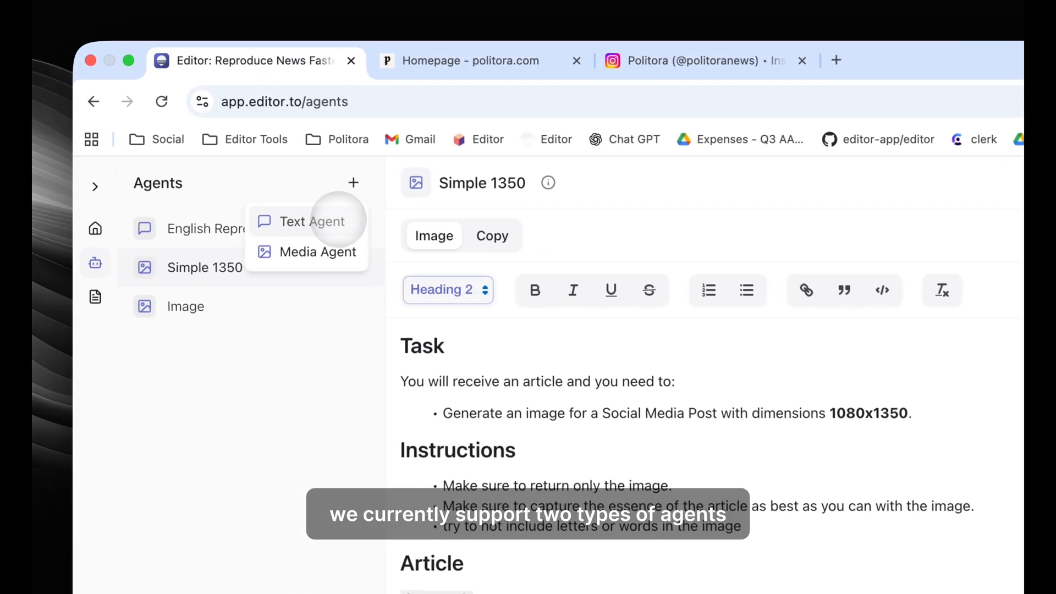
pyautogui.moveTo(317, 252)
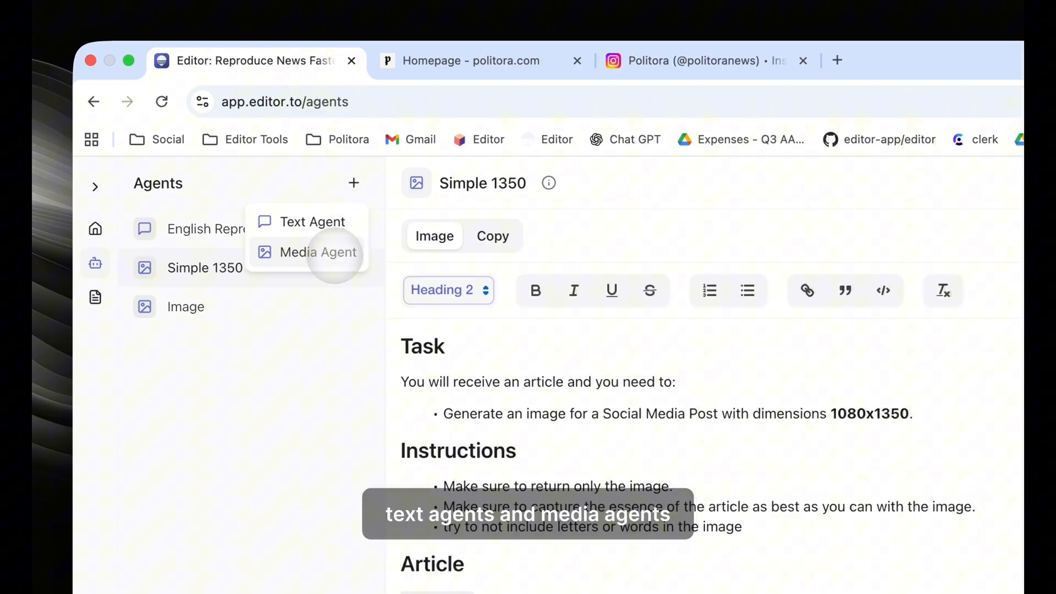
pyautogui.click(311, 221)
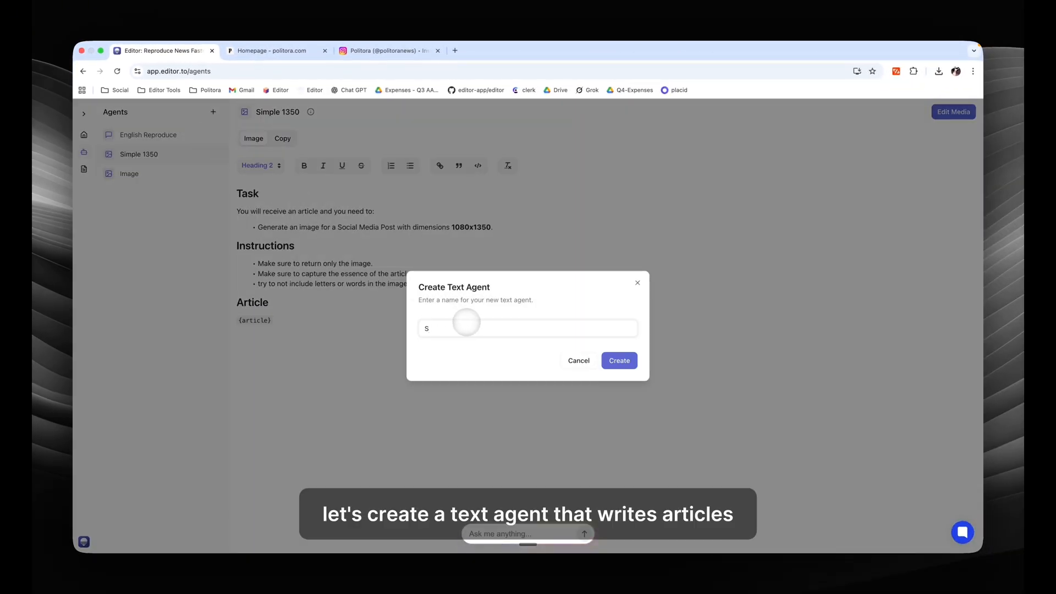
pyautogui.write('panish')
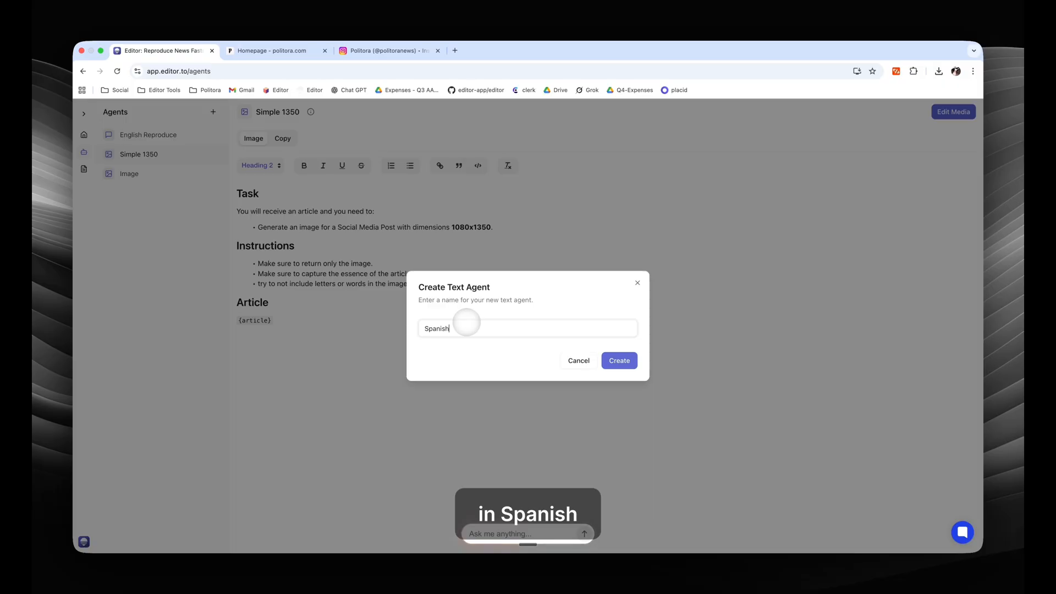
pyautogui.click(617, 361)
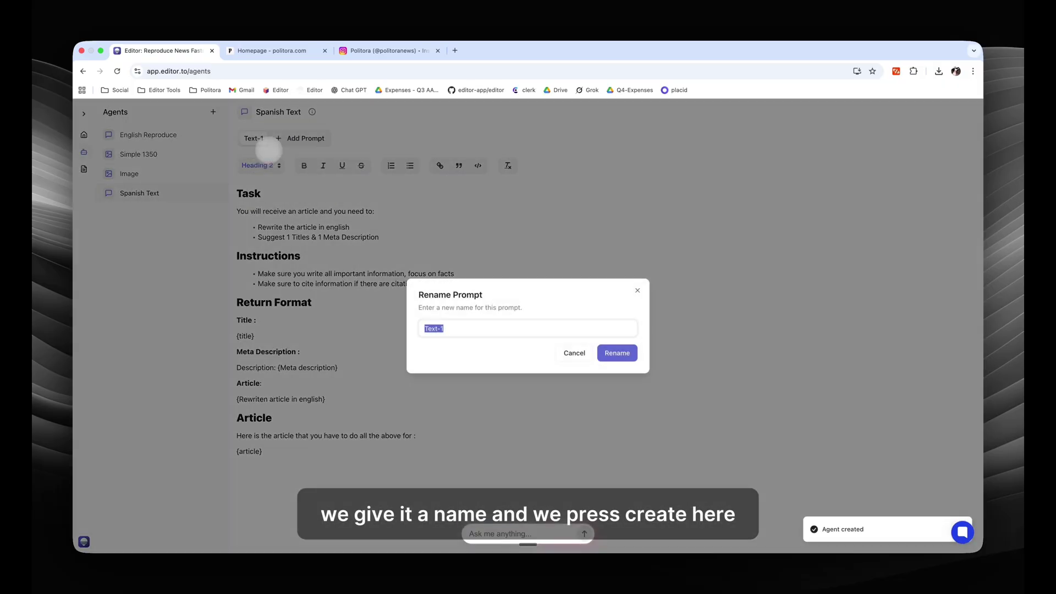
# Rename its prompt to Article, edit the task to rewrite in Spanish, save and dismiss the {article} warning.
pyautogui.write('Article')
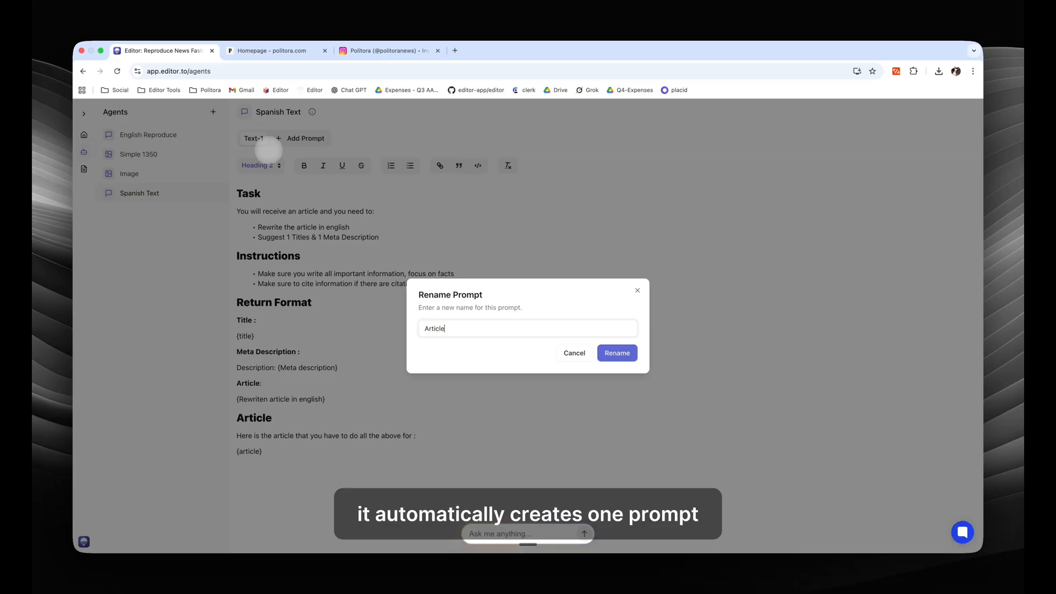
pyautogui.click(616, 353)
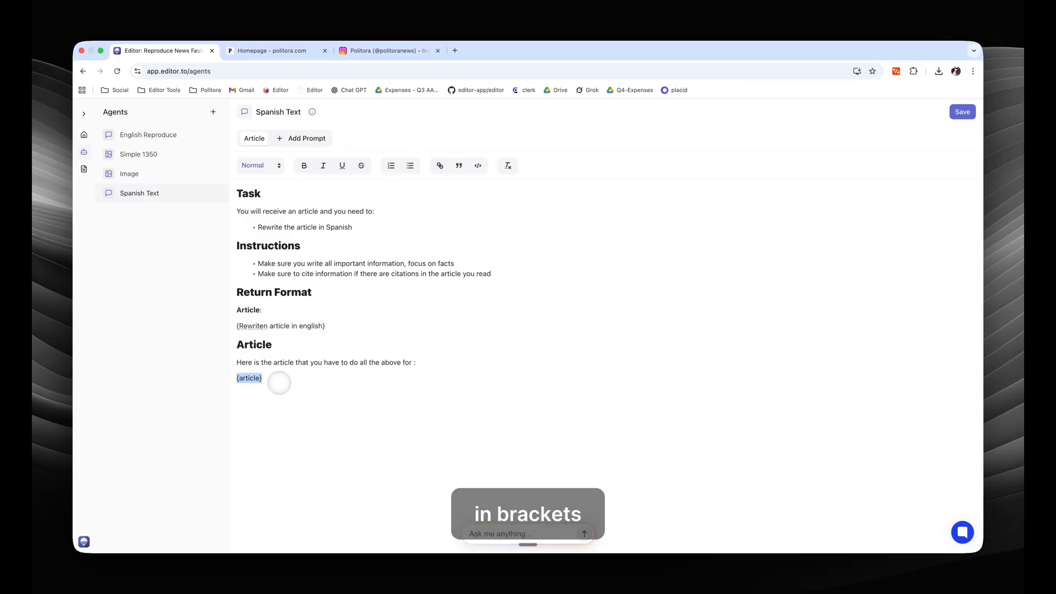
pyautogui.click(961, 112)
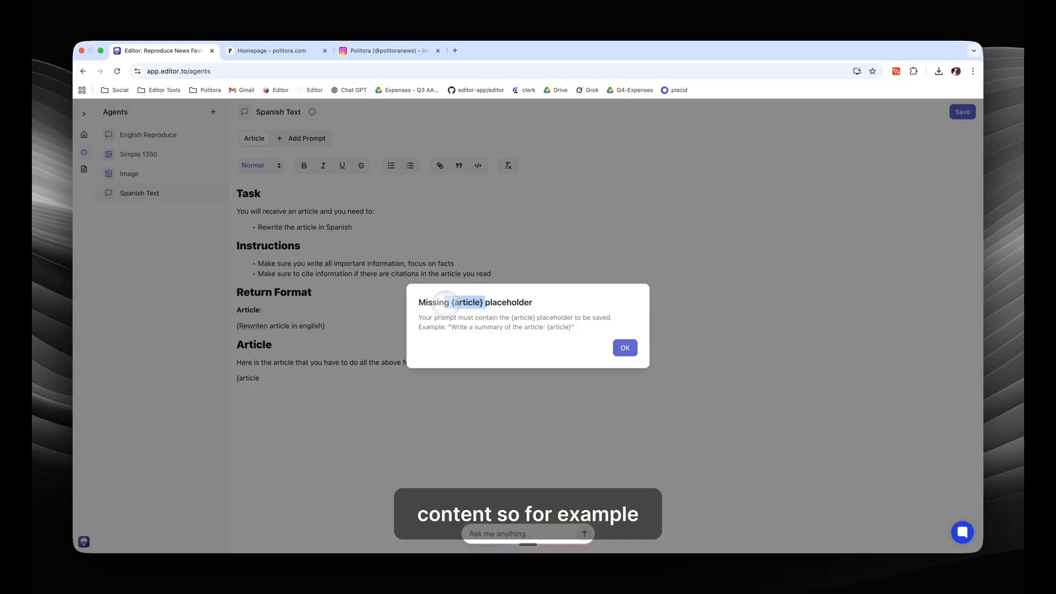
pyautogui.click(624, 348)
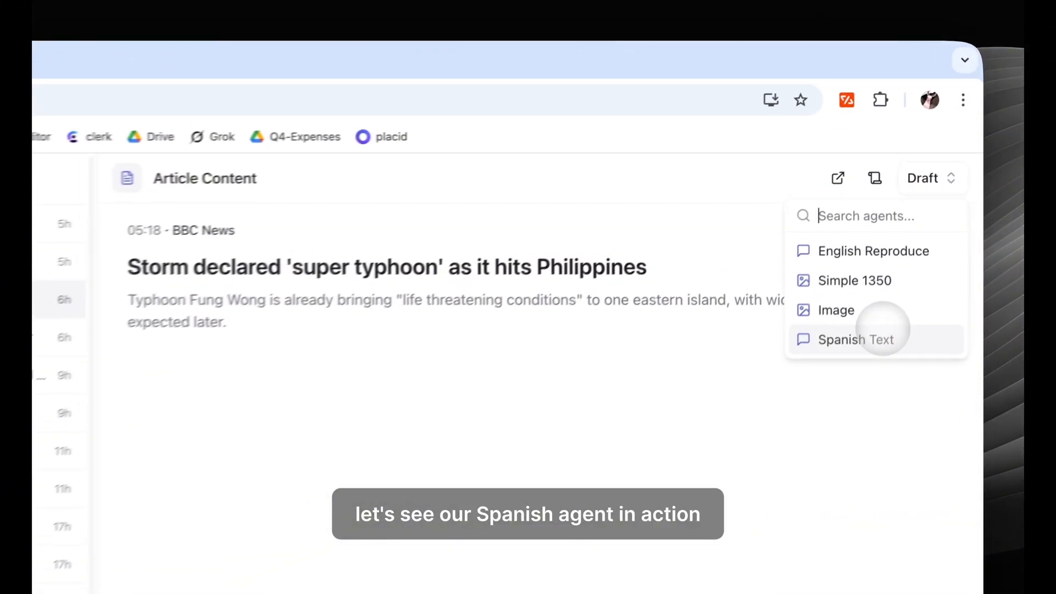
# Add 'Write the article in 200 words' and paragraph/title bullets, rerun the typhoon draft and save the prompt.
pyautogui.click(855, 340)
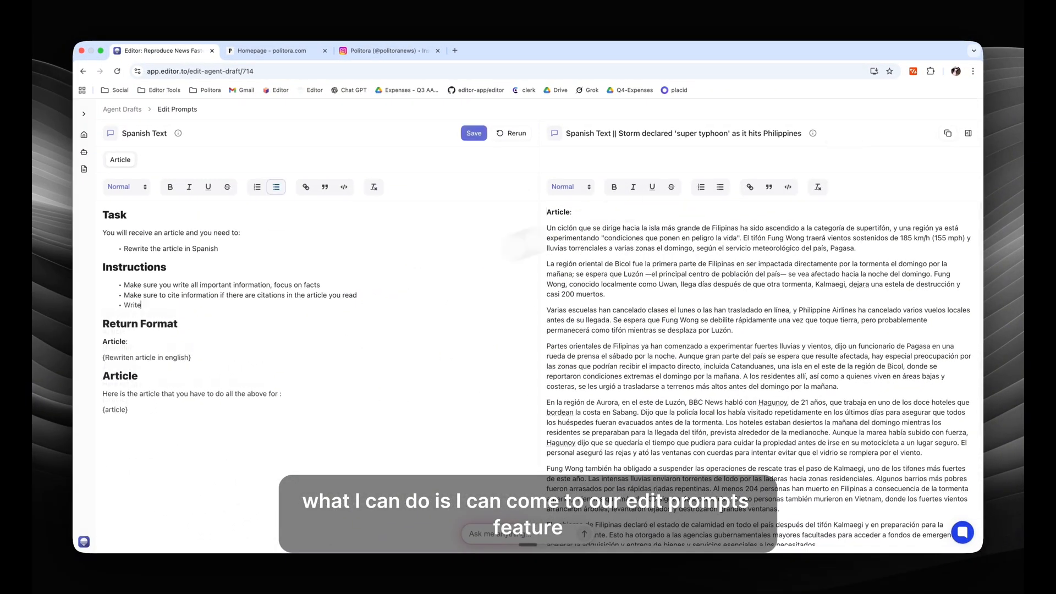
pyautogui.write('the article in')
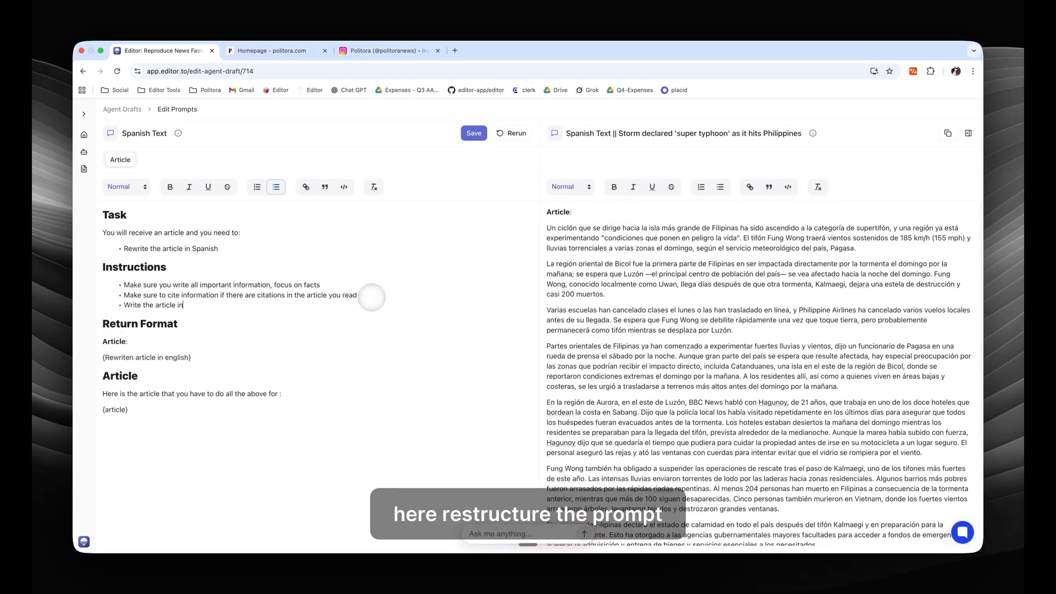
pyautogui.write('200 words')
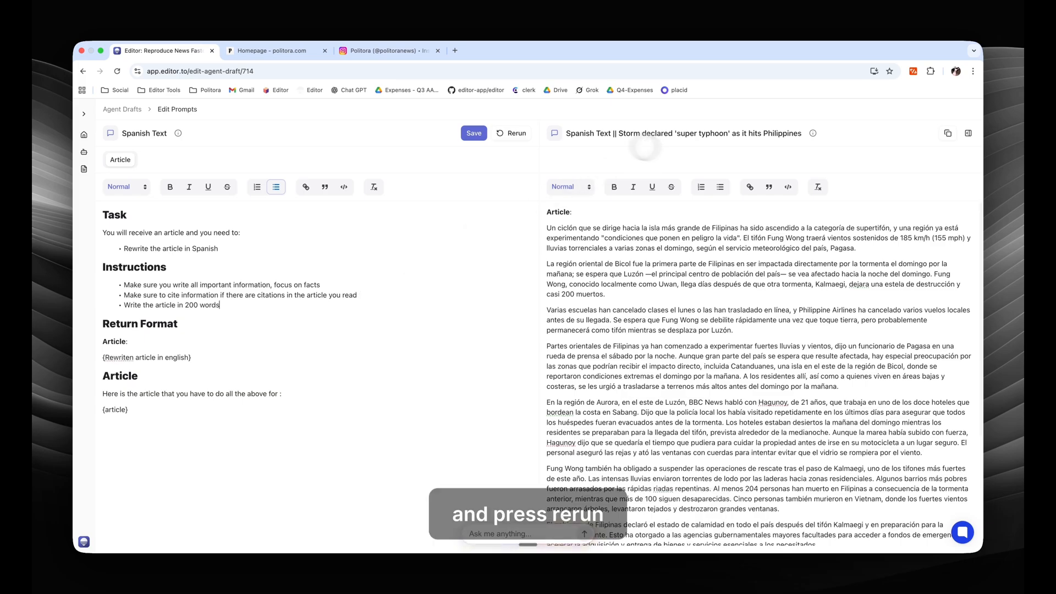
pyautogui.click(513, 132)
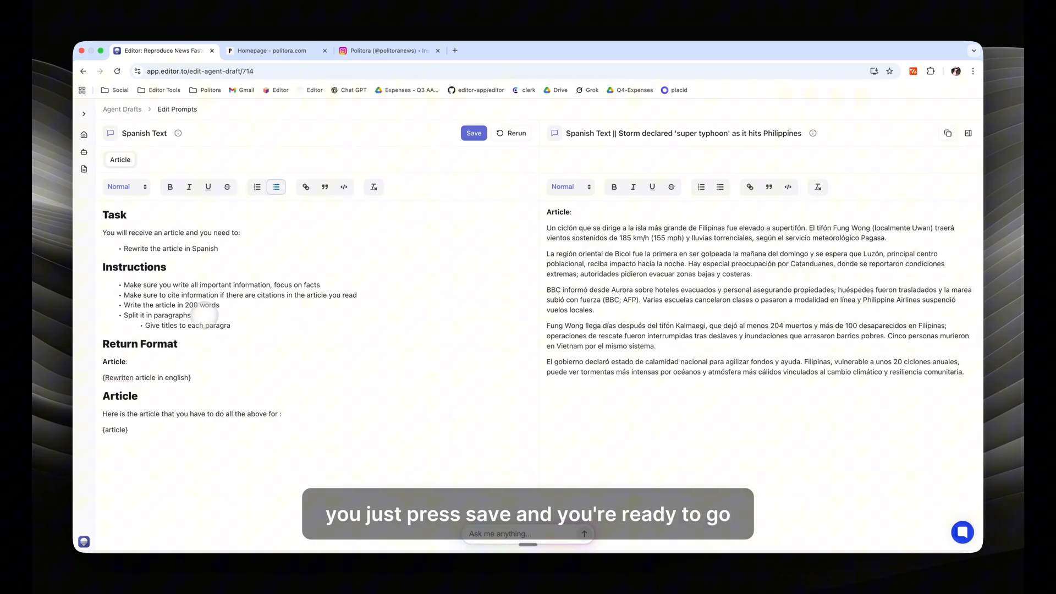
pyautogui.click(511, 133)
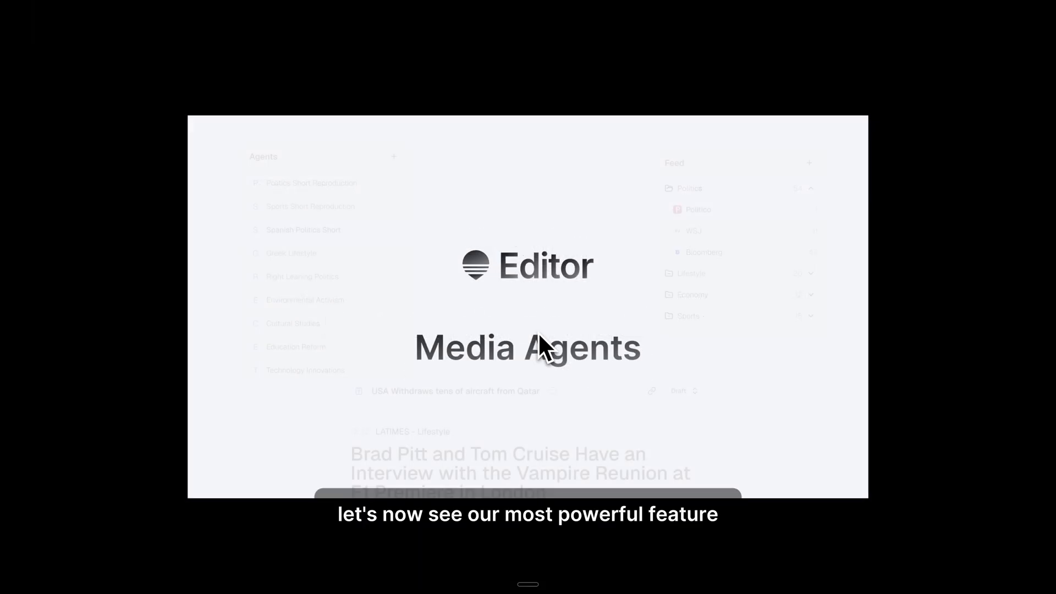
pyautogui.moveTo(489, 390)
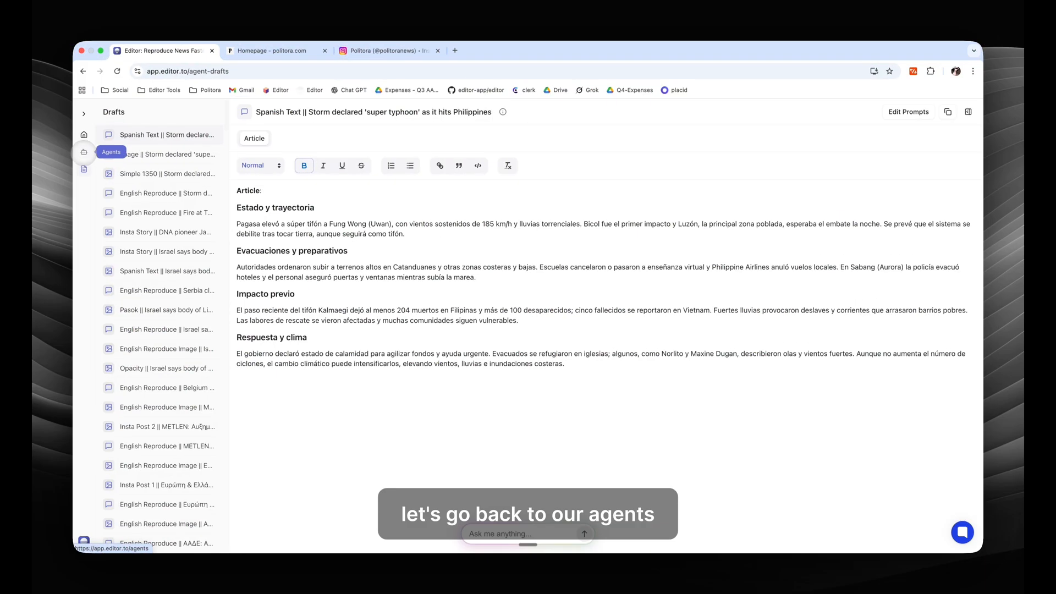
# Create a new Media Agent from Agents and start a blank custom 1080×1920 template.
pyautogui.click(348, 180)
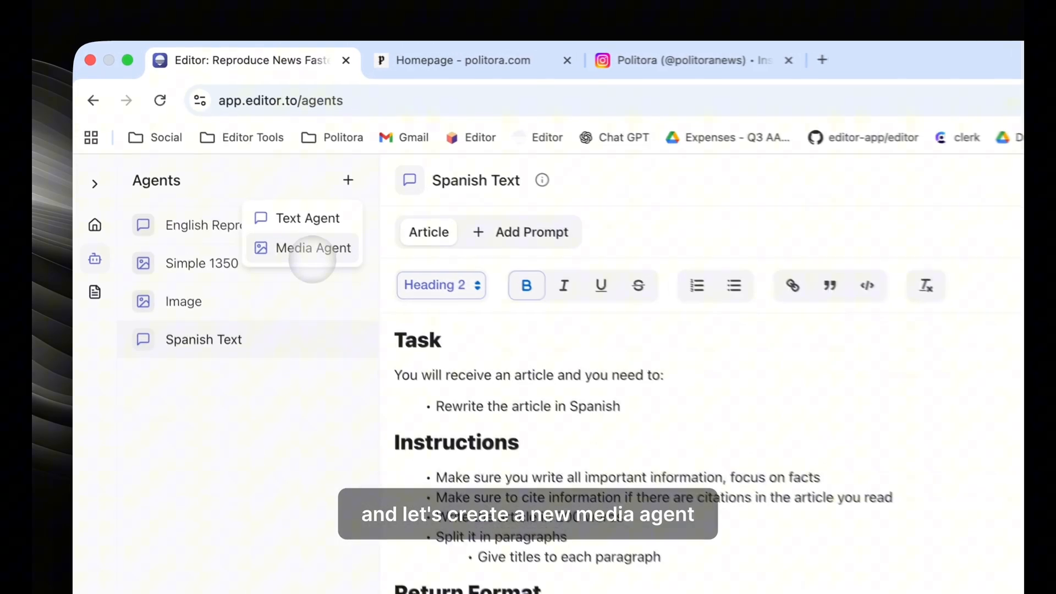
pyautogui.click(313, 247)
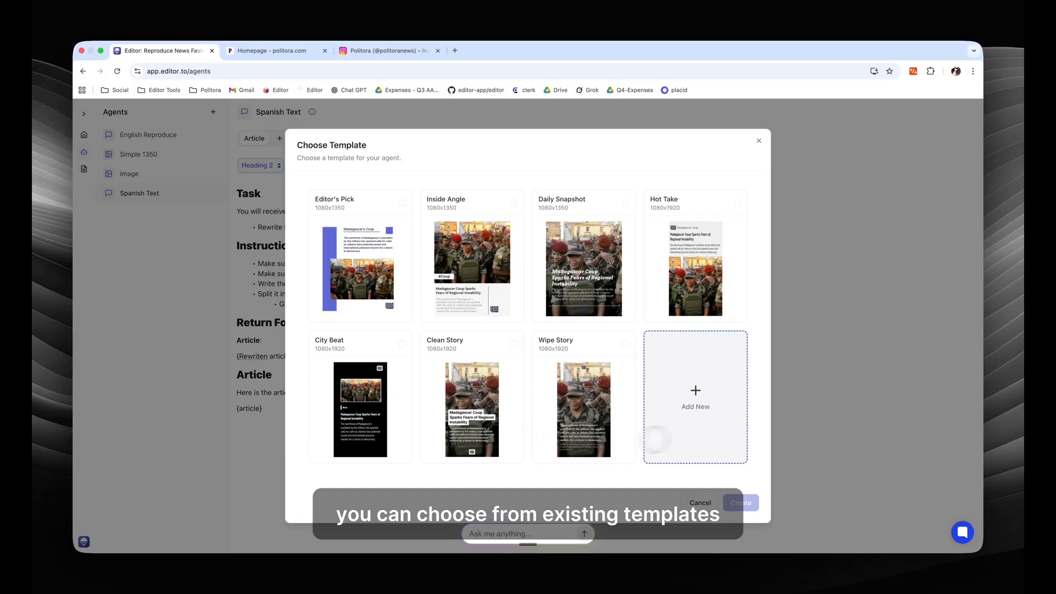
pyautogui.click(694, 396)
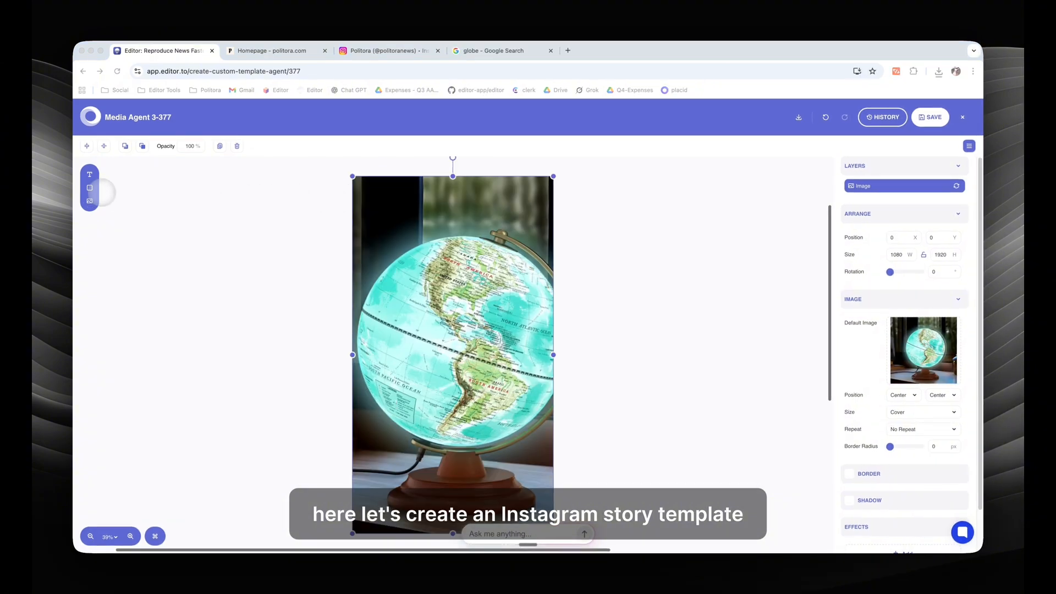
# Add a translucent mask shape and a Main Copy text layer over the globe image.
pyautogui.click(89, 188)
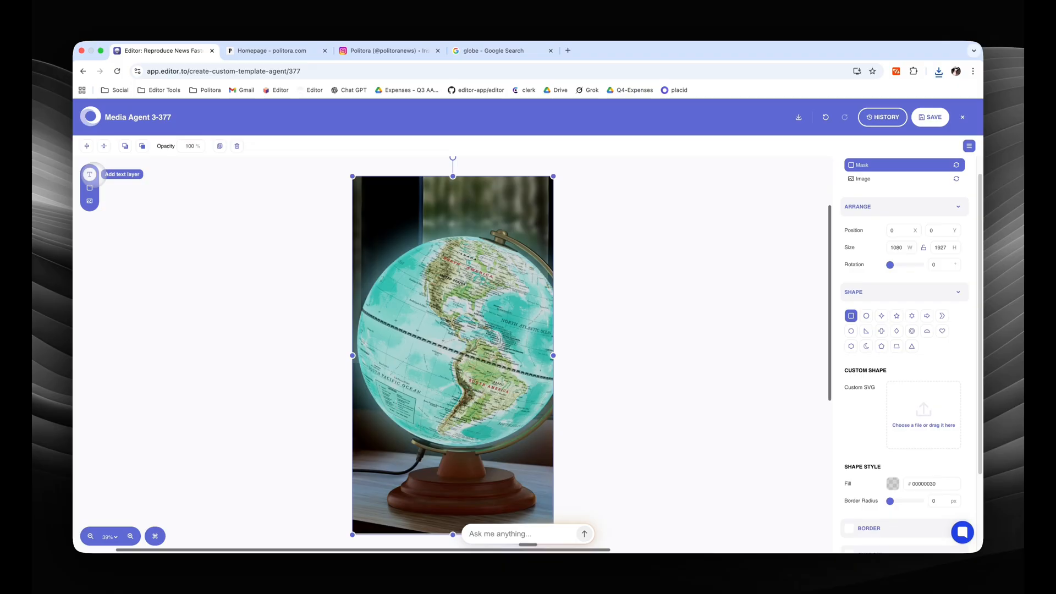
pyautogui.click(89, 175)
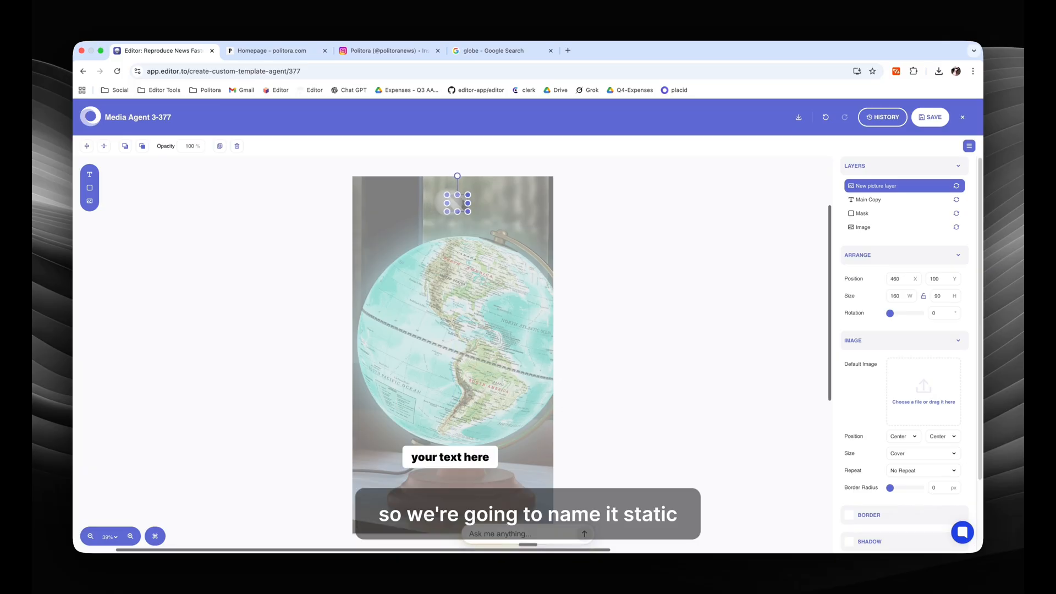
# Rename the logo picture layer 'static-logo' and save the story template.
pyautogui.click(922, 385)
pyautogui.write('s')
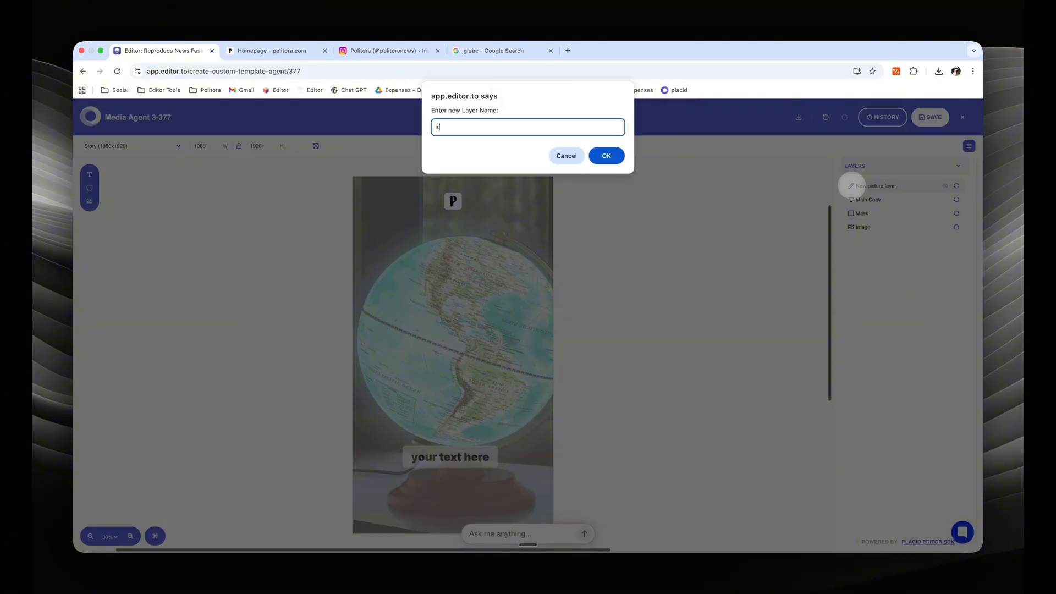
pyautogui.write('tatic-log')
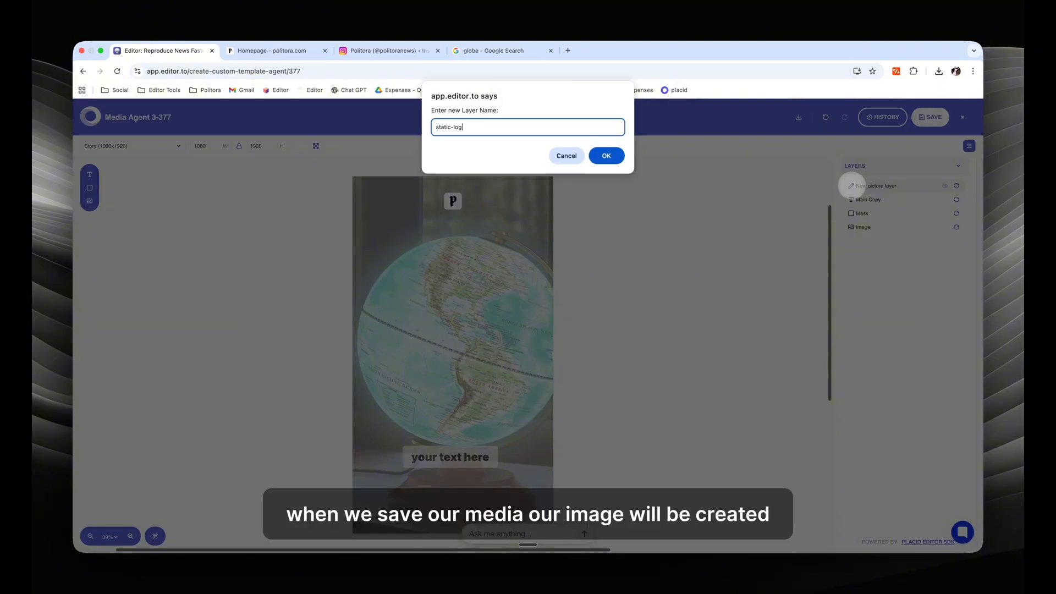
pyautogui.click(605, 155)
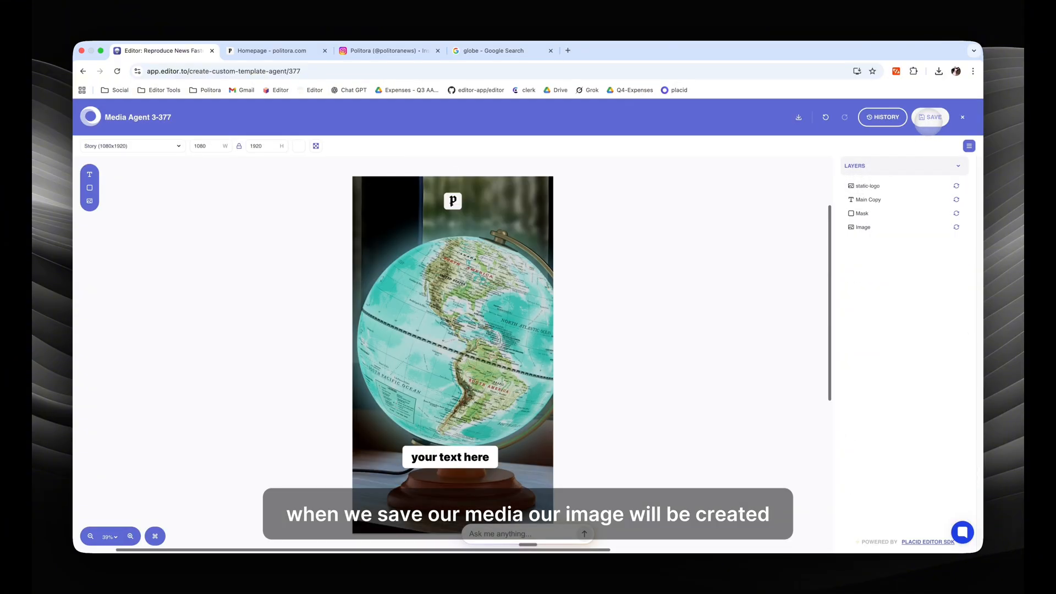
pyautogui.click(932, 117)
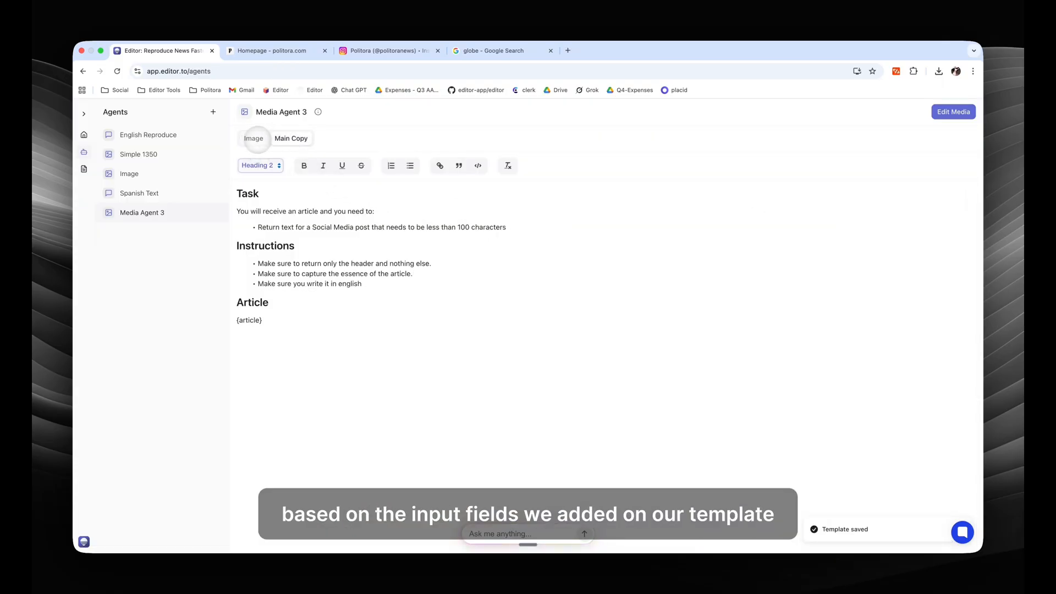
# Change the Main Copy prompt limit from 100 to 250 characters, save, and return to Feeds.
pyautogui.click(254, 138)
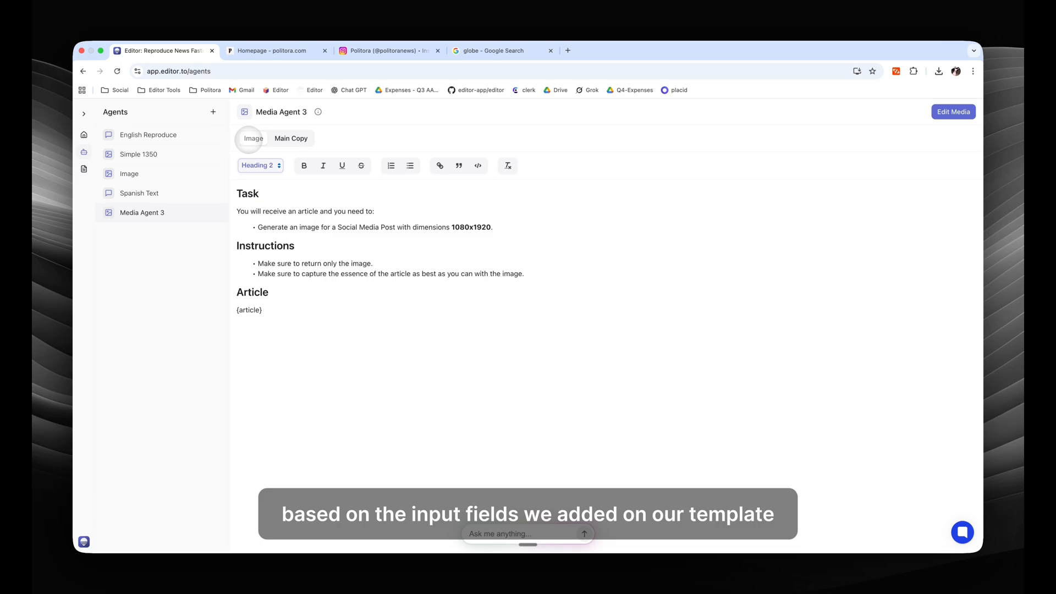
pyautogui.click(290, 138)
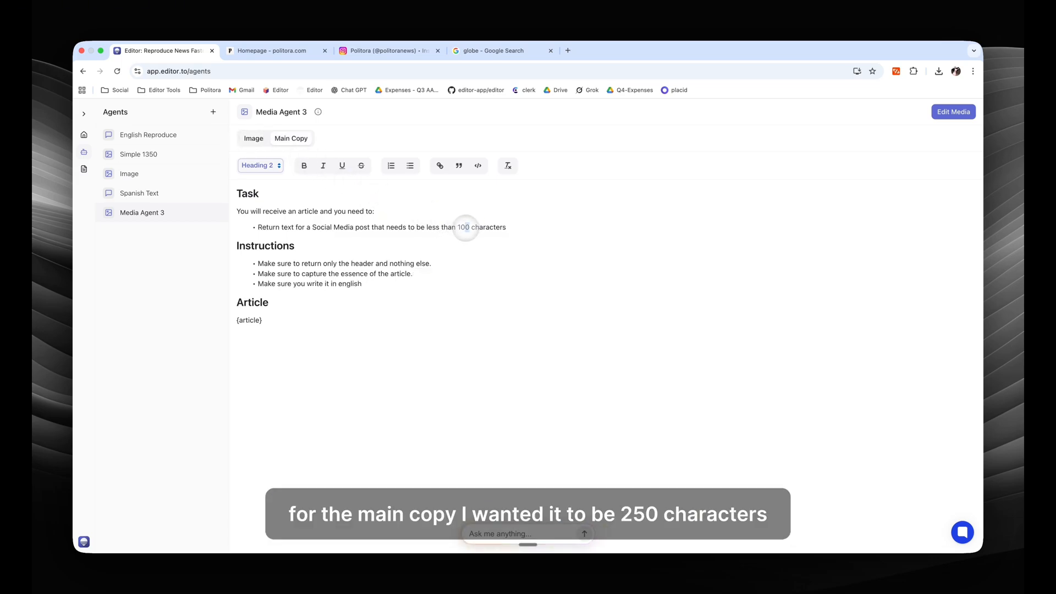
pyautogui.write('250')
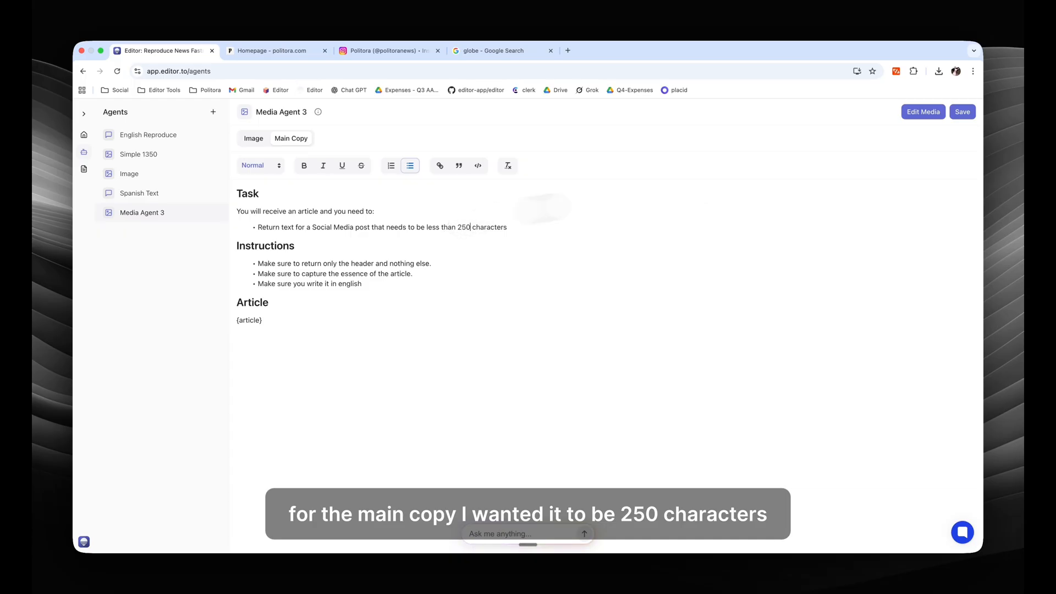
pyautogui.click(961, 112)
pyautogui.write('Insta Story')
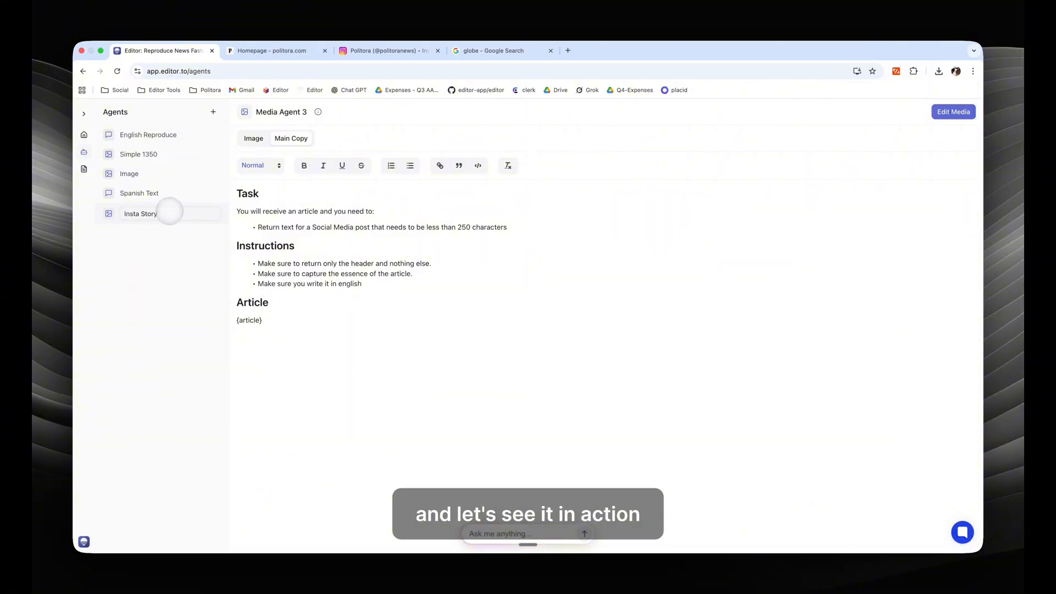
pyautogui.click(84, 134)
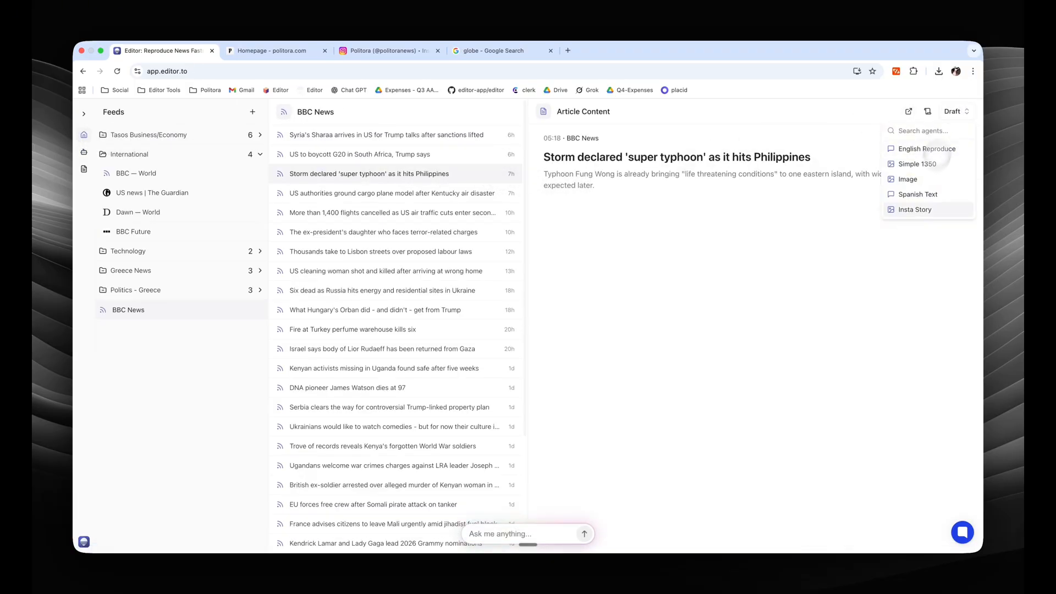
# Generate an Insta Story draft for the typhoon article and save the moved headline box.
pyautogui.click(914, 209)
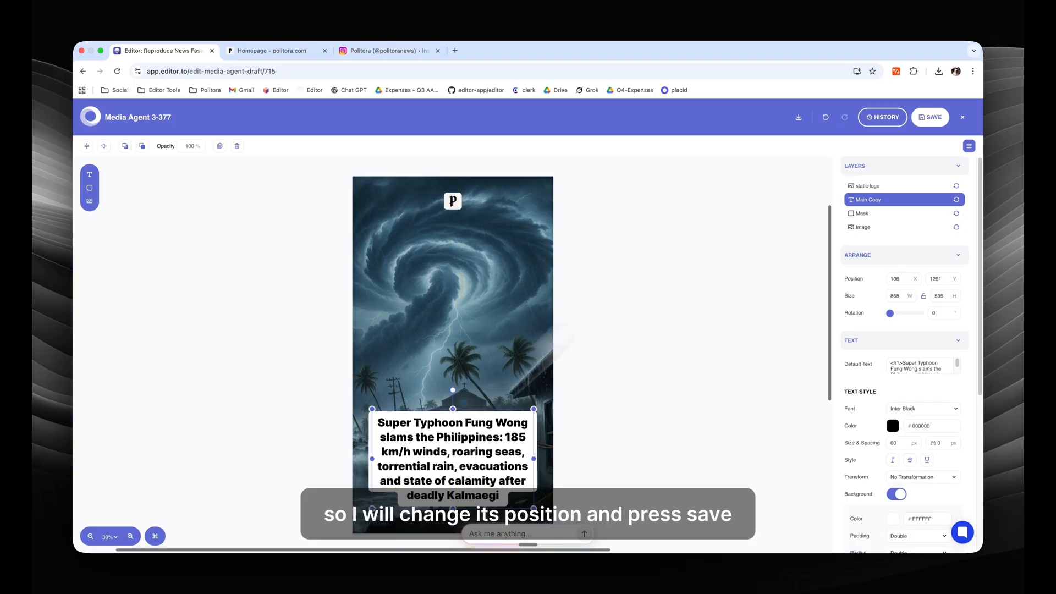
pyautogui.click(931, 116)
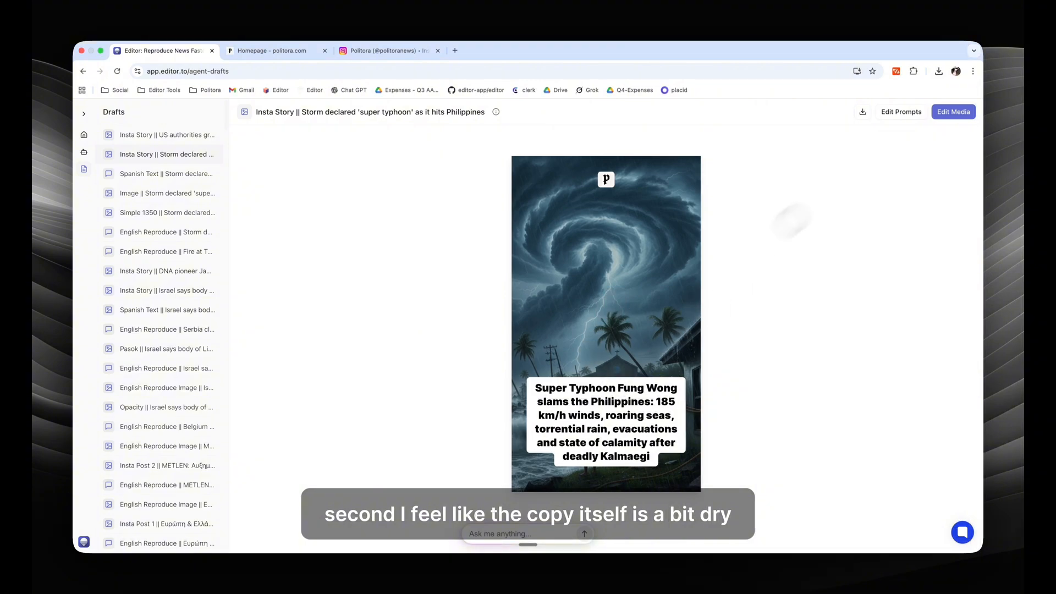
# Add 'Do not have any text in the picture or words' to the Image prompt and rerun the story.
pyautogui.click(901, 111)
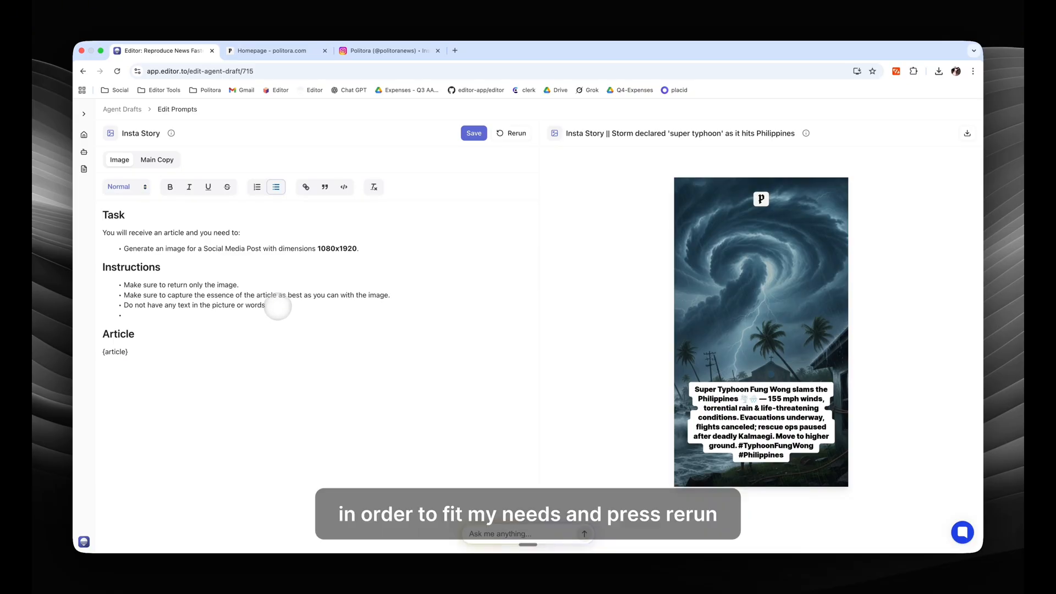
pyautogui.click(511, 133)
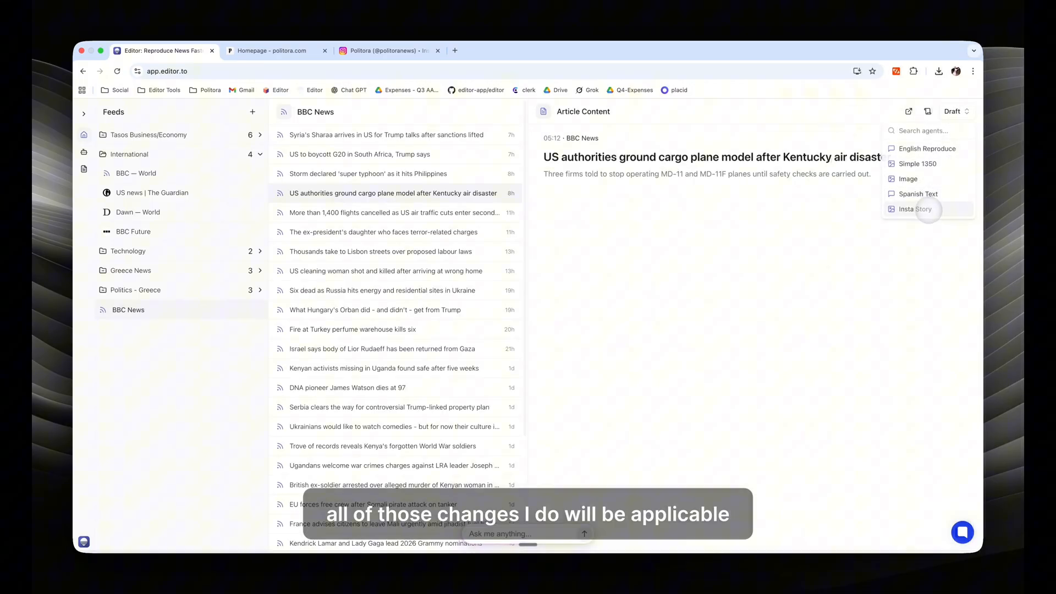
# Draft an Insta Story for the Kentucky cargo plane article and view it in Agent Drafts.
pyautogui.click(916, 209)
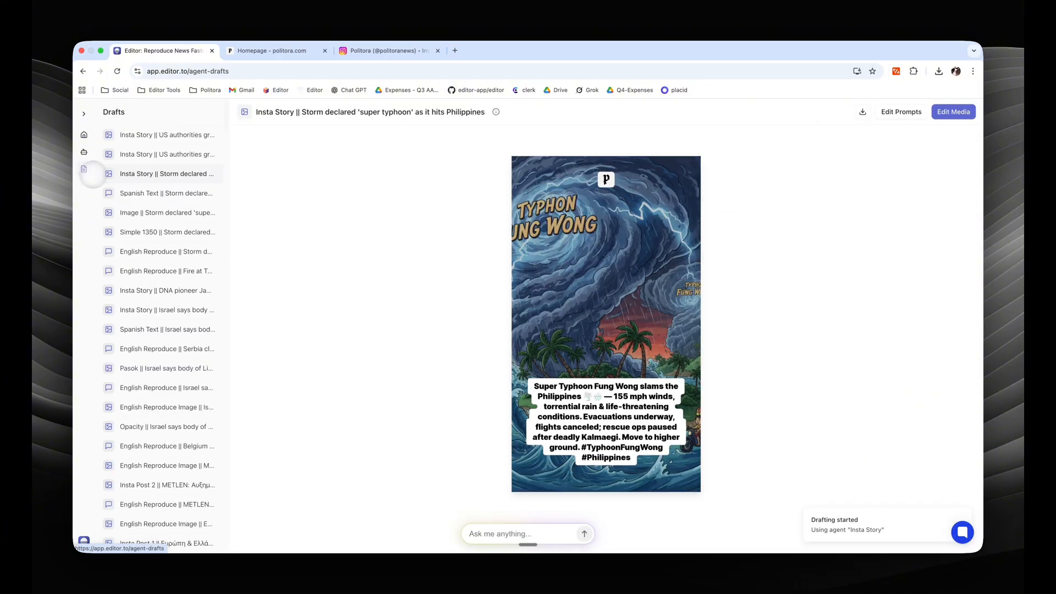
pyautogui.click(167, 154)
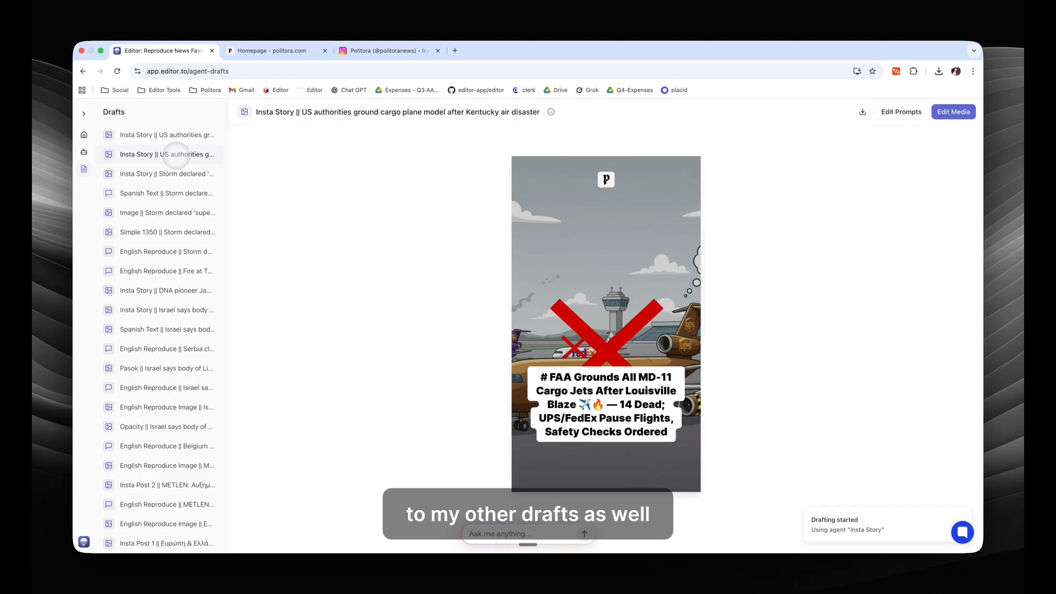